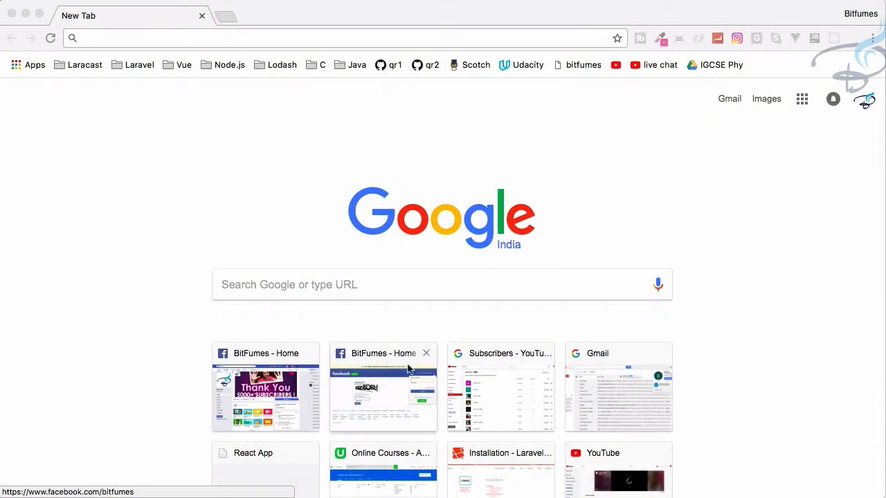
pyautogui.moveTo(317, 290)
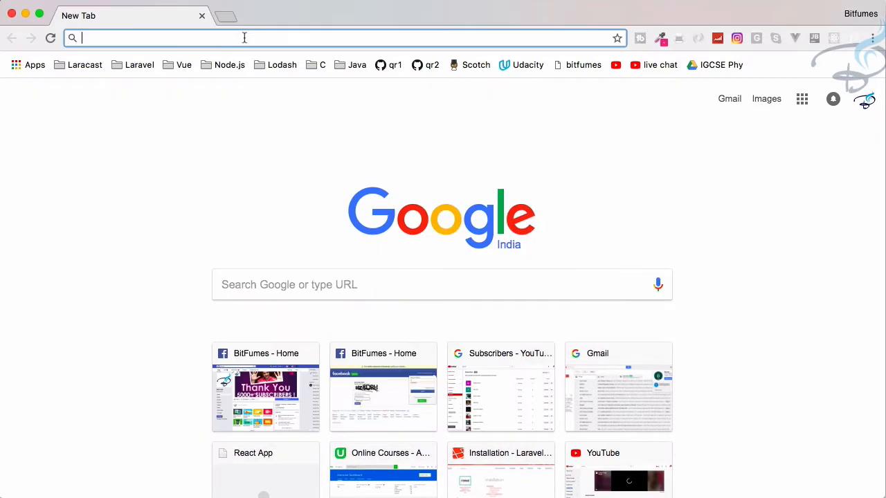
# Load localhost:8000 phonebook app, go Home and bring up the Add New contact modal.
pyautogui.write('localhost:8000/ph')
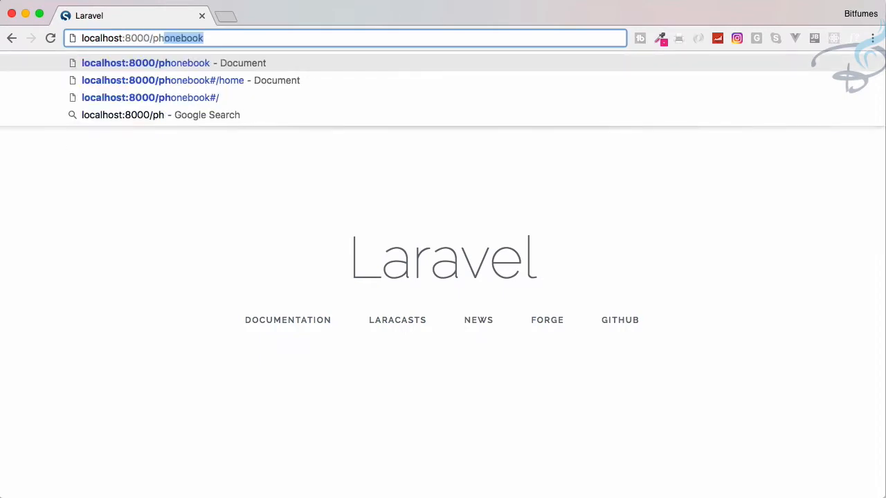
pyautogui.click(162, 81)
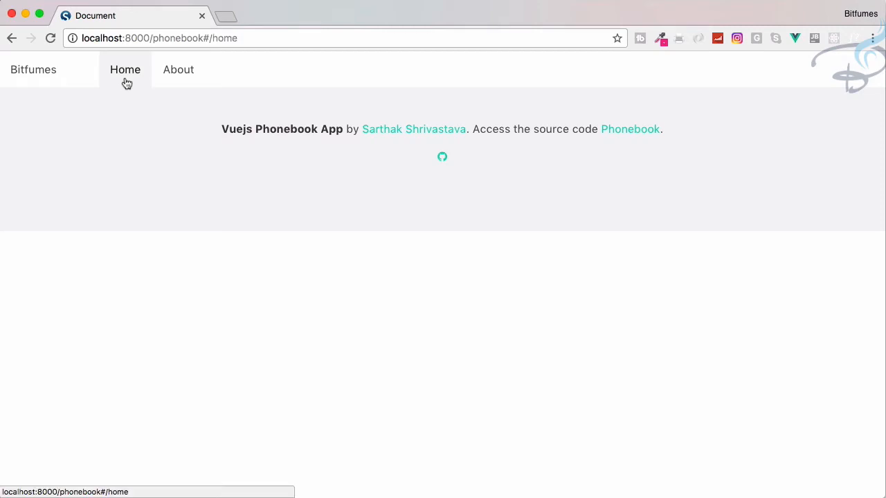
pyautogui.click(124, 69)
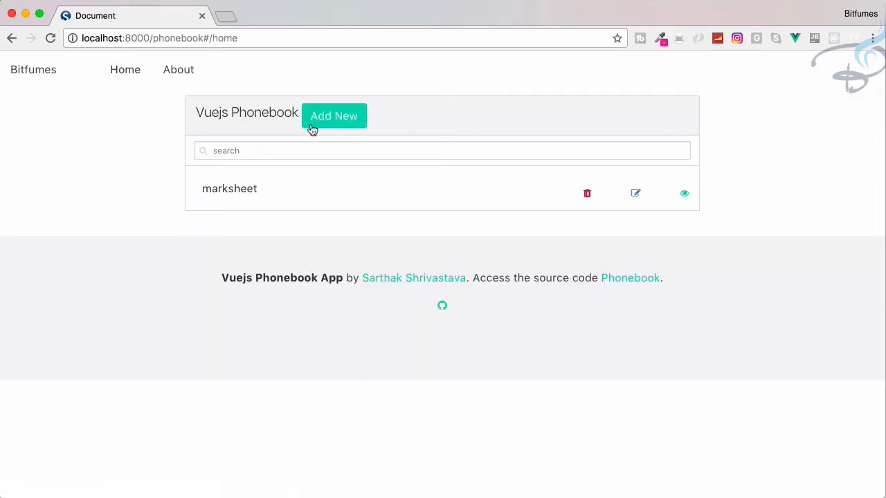
pyautogui.click(335, 116)
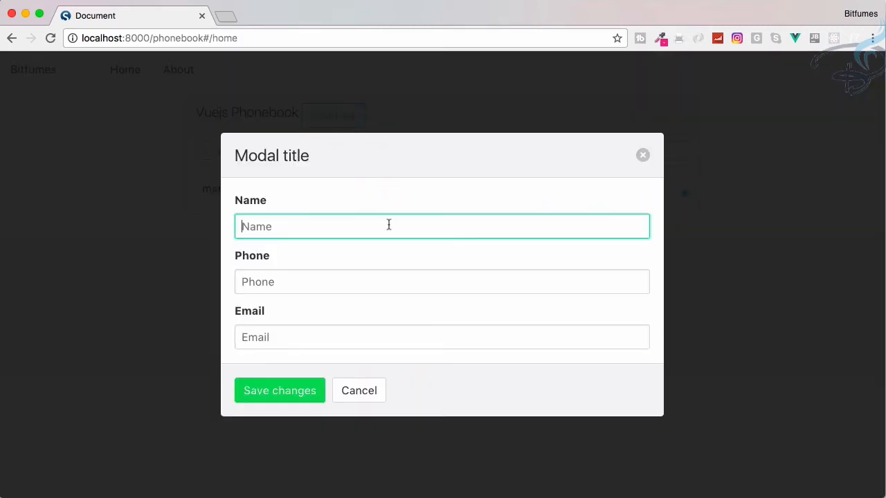
pyautogui.write('asdfasd')
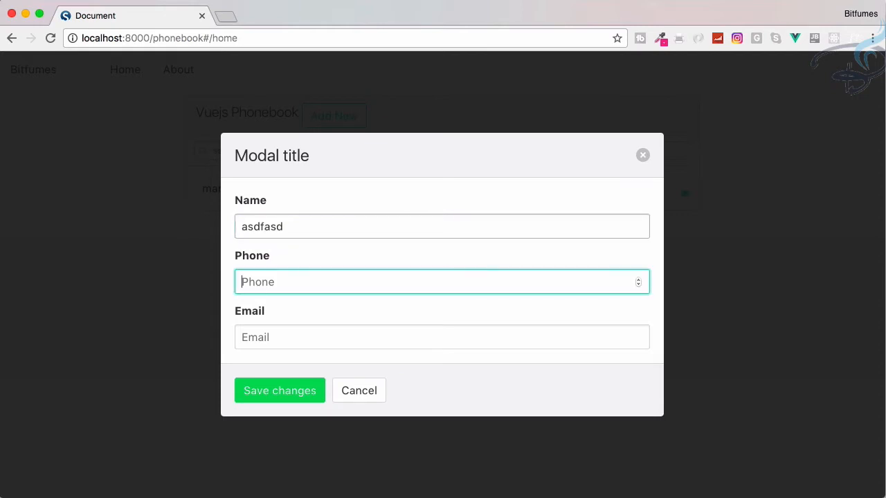
pyautogui.write('asdf')
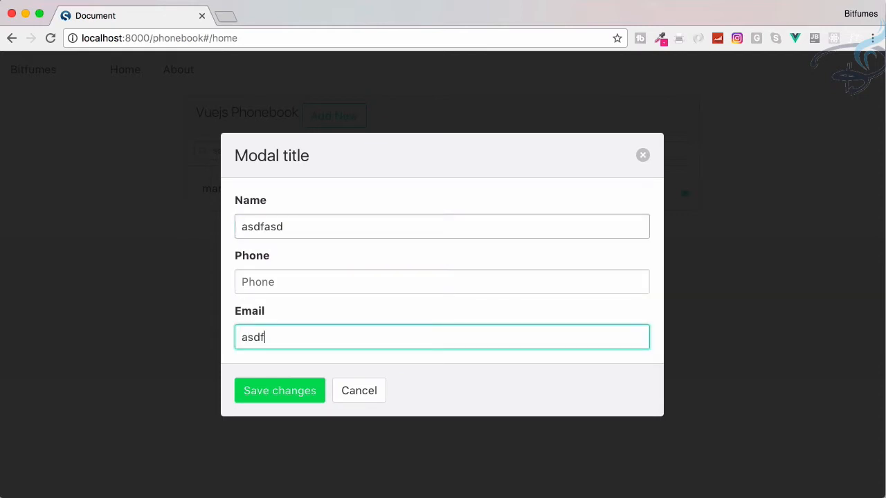
pyautogui.write('@gmail')
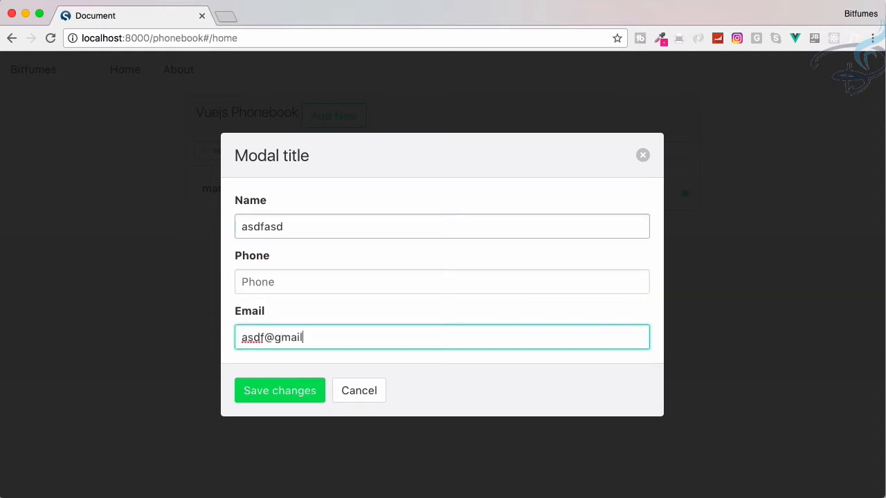
pyautogui.write('.com')
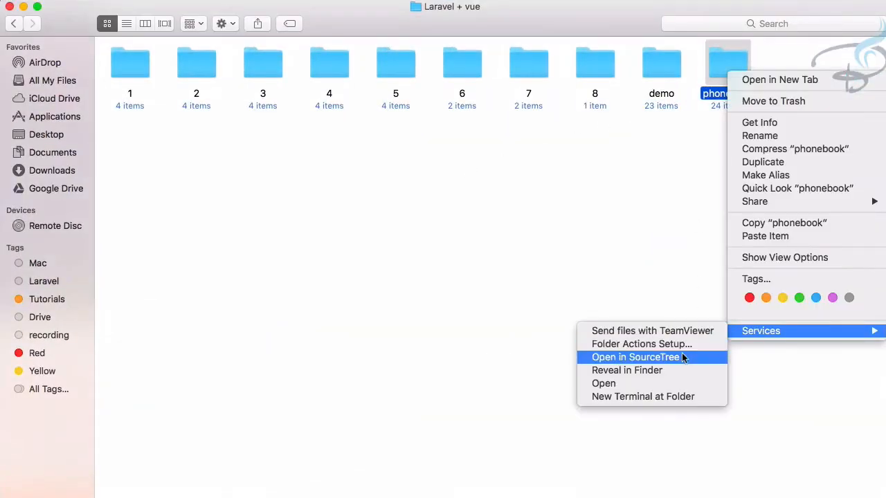
# From a terminal in the phonebook folder, run php artisan make:request PhonebookRequest.
pyautogui.click(642, 395)
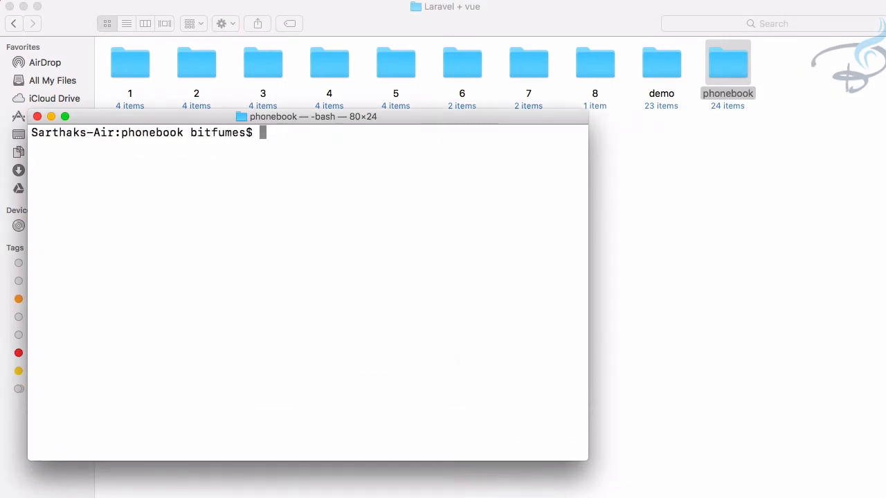
pyautogui.write('php artisan make')
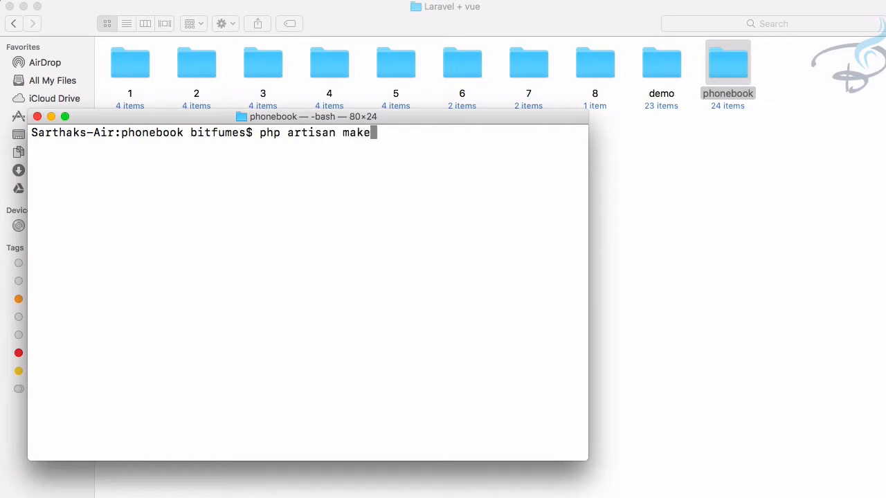
pyautogui.write(':reques')
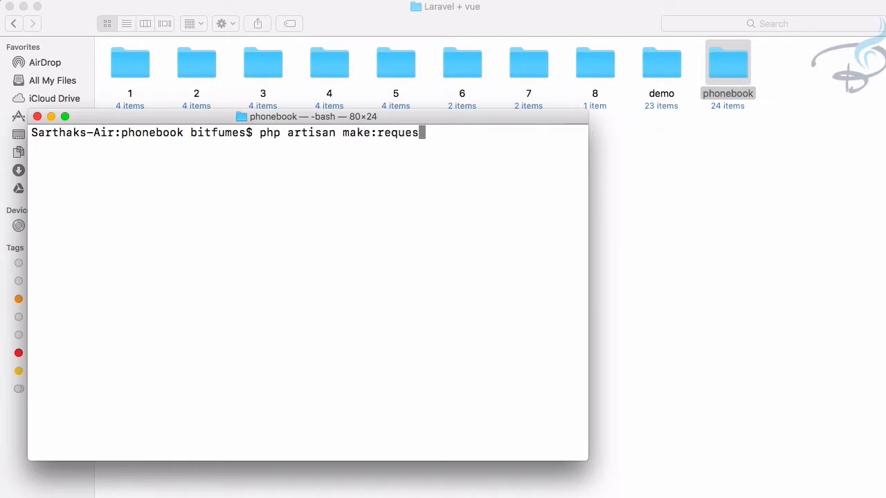
pyautogui.write('t')
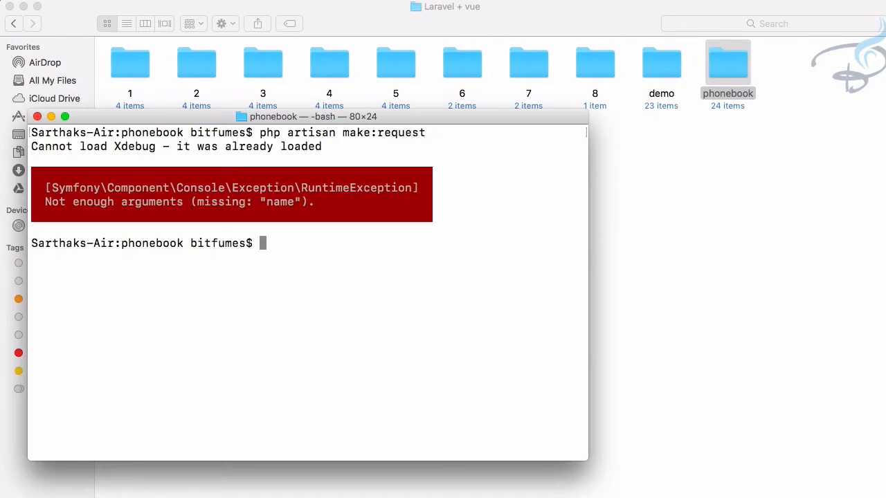
pyautogui.write('php artisan make:request')
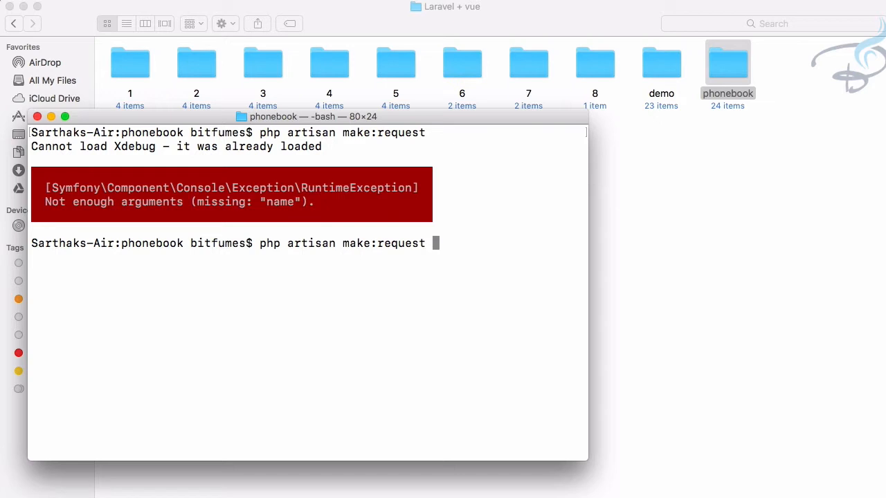
pyautogui.write('Phone')
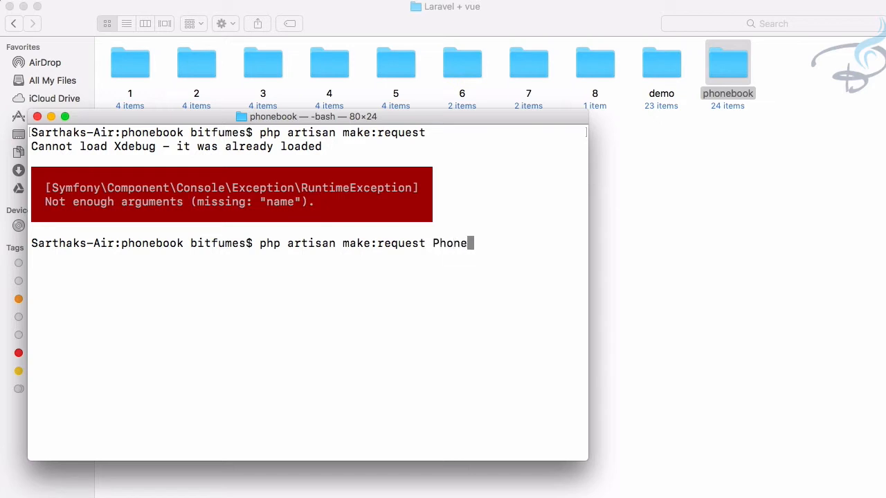
pyautogui.write('bookRequest')
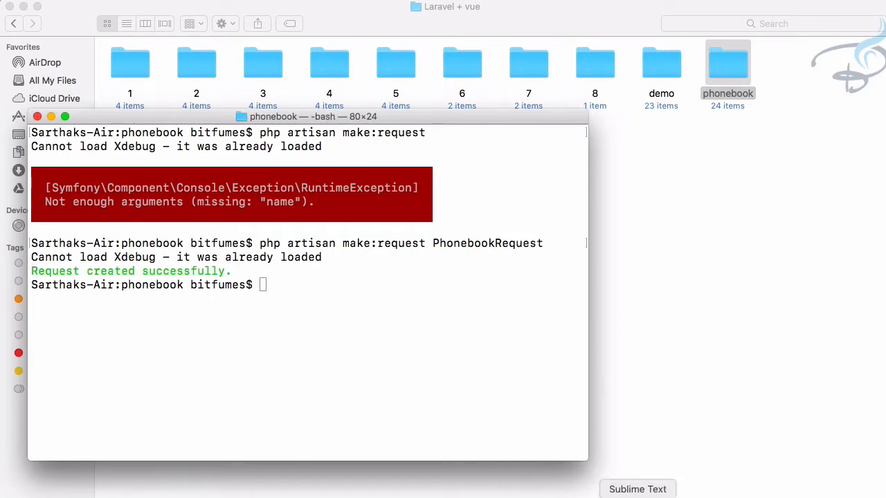
# Expand app/Http/Requests in the sidebar and view PhonebookController's store method with this->validate.
pyautogui.click(637, 488)
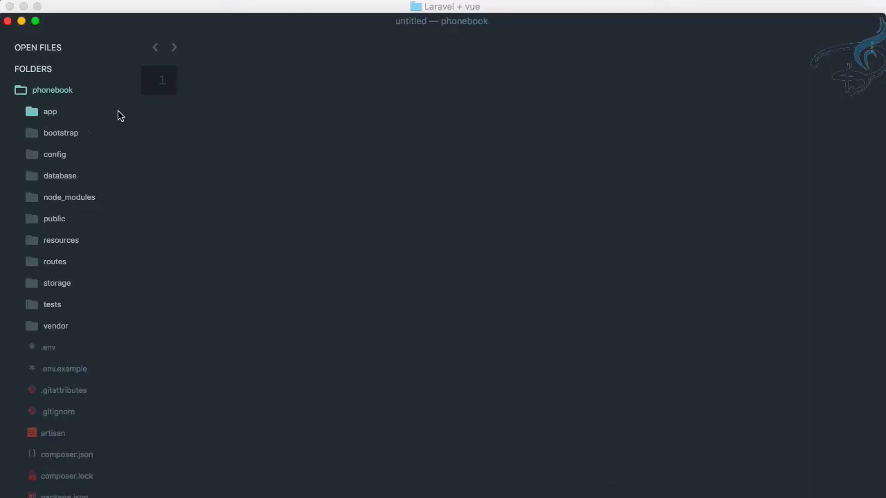
pyautogui.moveTo(69, 113)
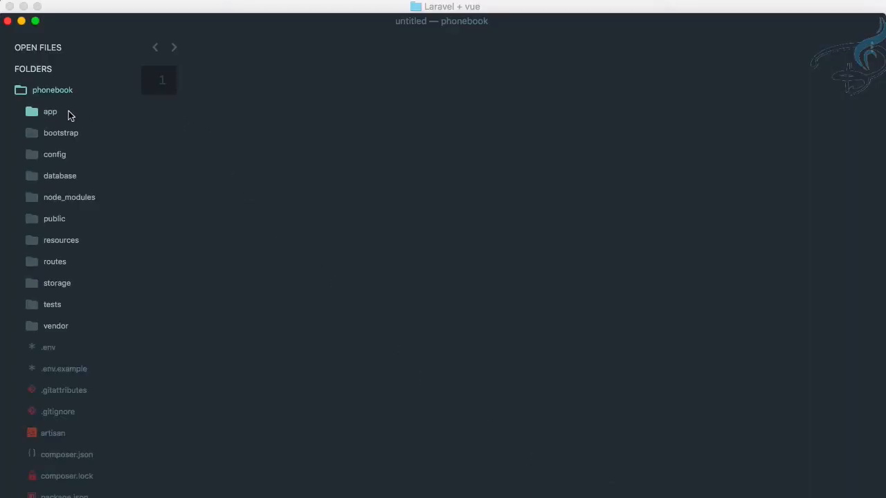
pyautogui.click(50, 111)
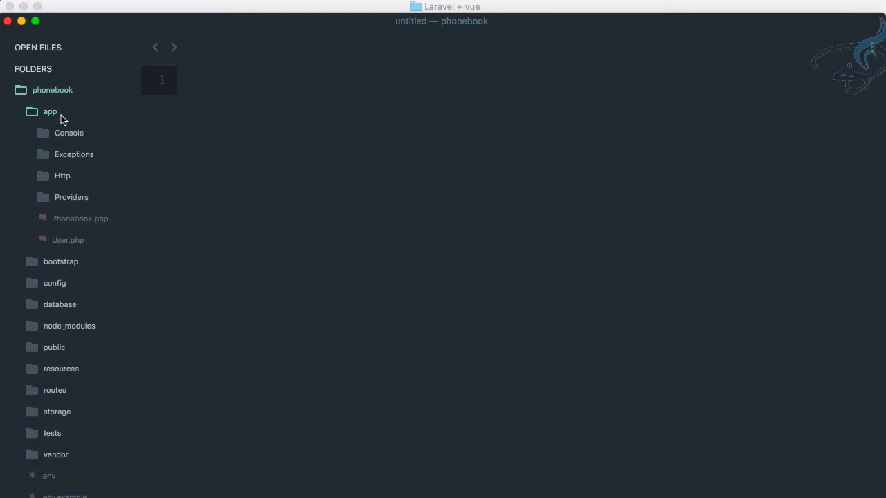
pyautogui.click(62, 175)
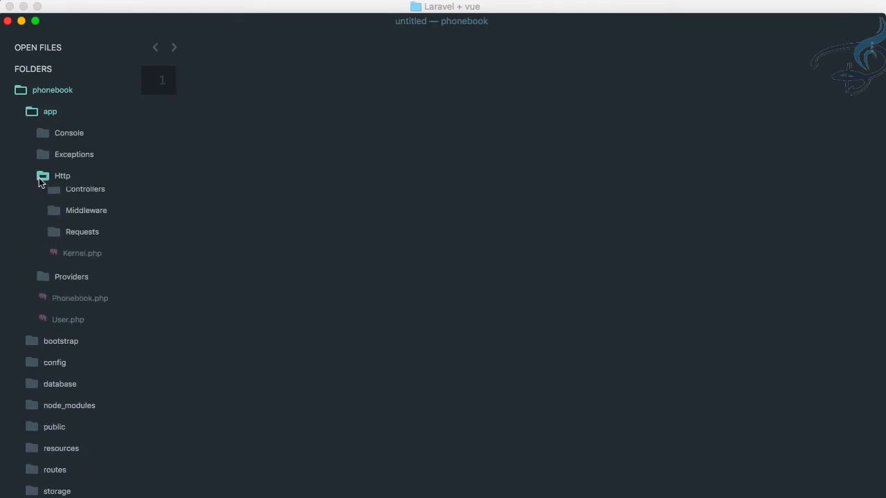
pyautogui.click(63, 174)
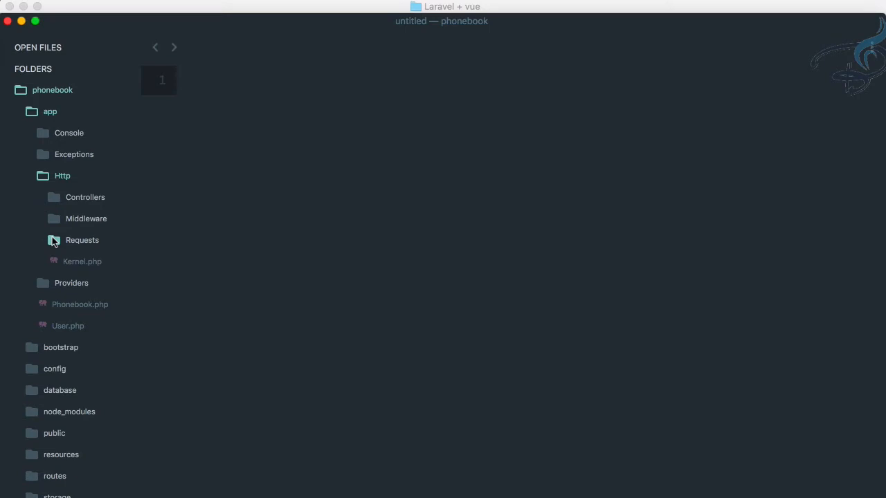
pyautogui.click(82, 241)
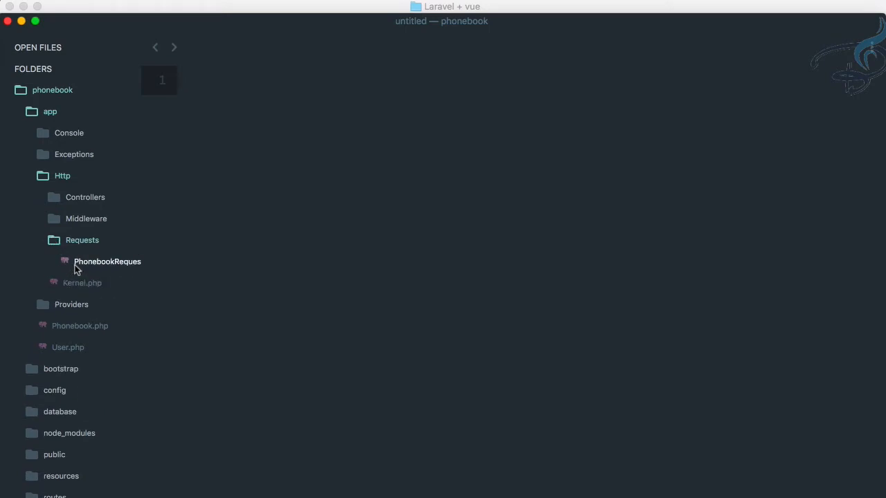
pyautogui.click(108, 262)
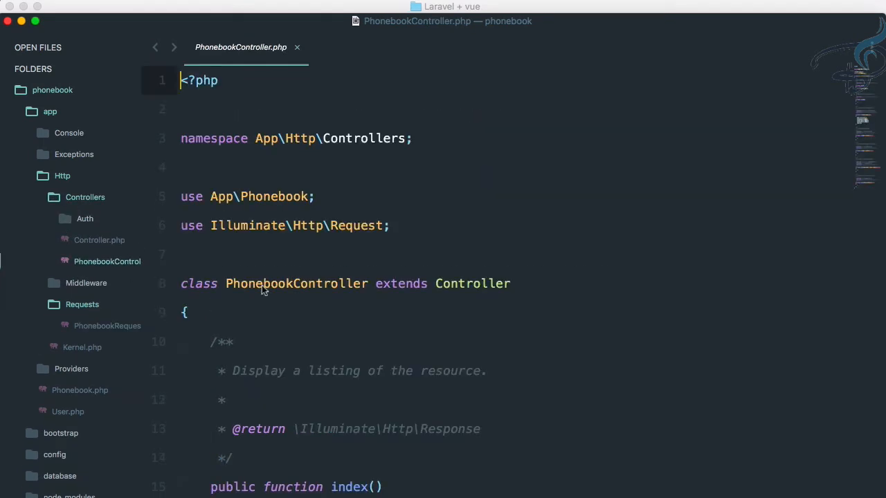
pyautogui.scroll(-3)
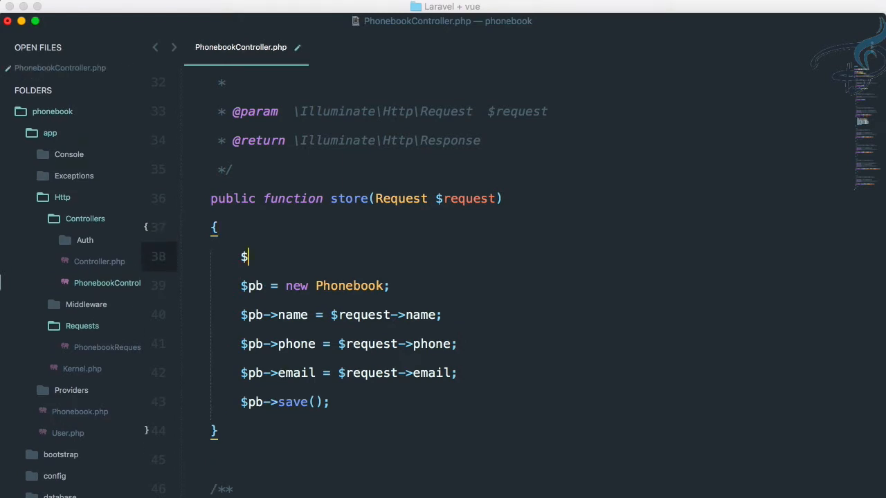
pyautogui.write('this->valida')
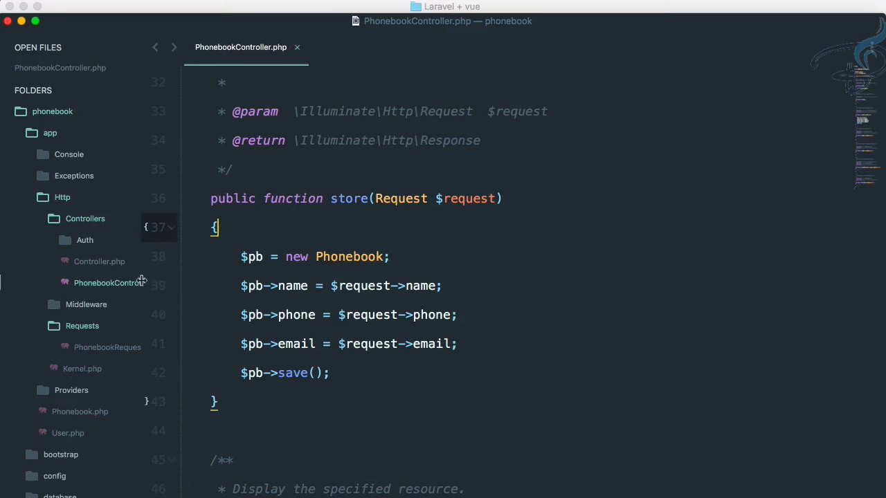
pyautogui.moveTo(141, 293)
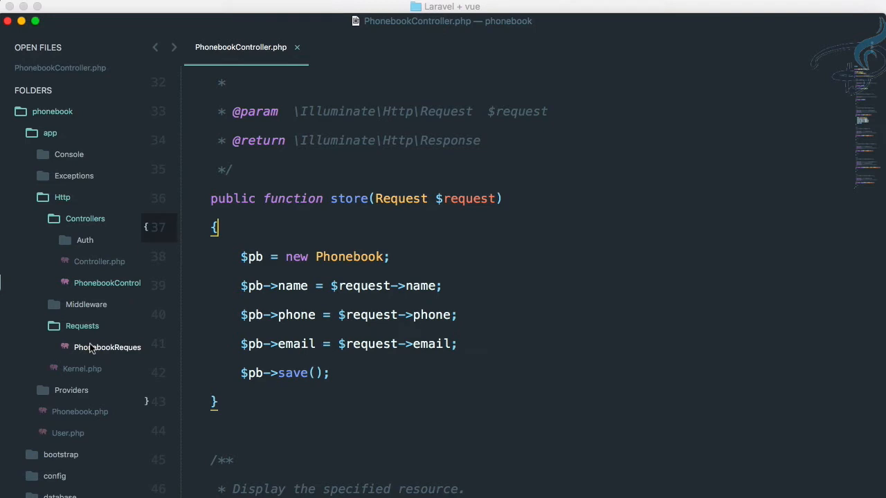
# In PhonebookRequest, return true from authorize and add 'name' => 'required|max:255'.
pyautogui.click(108, 346)
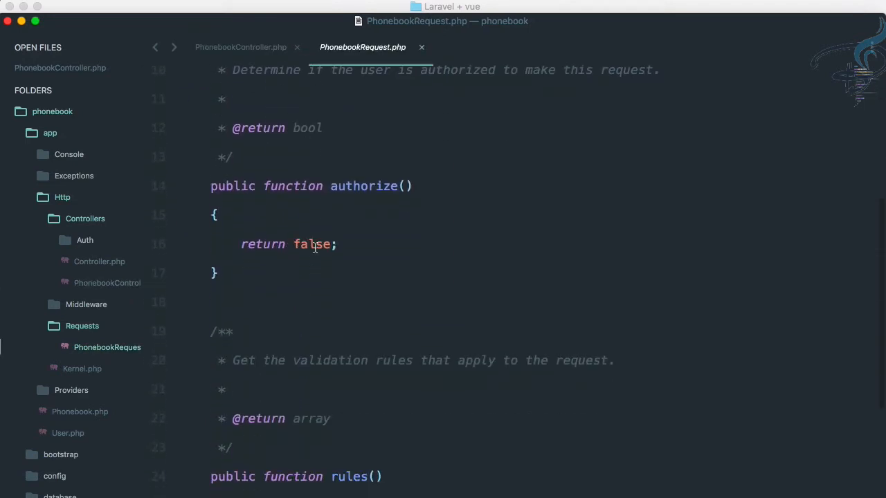
pyautogui.write('true')
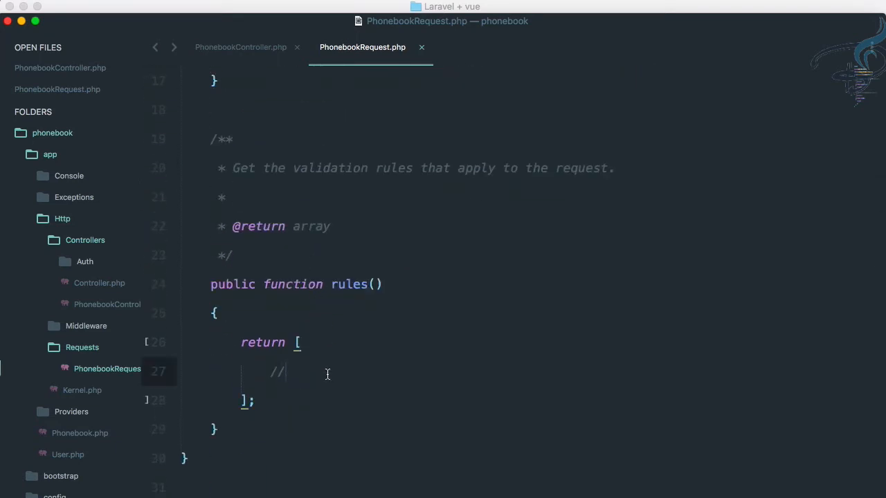
pyautogui.write("'name'")
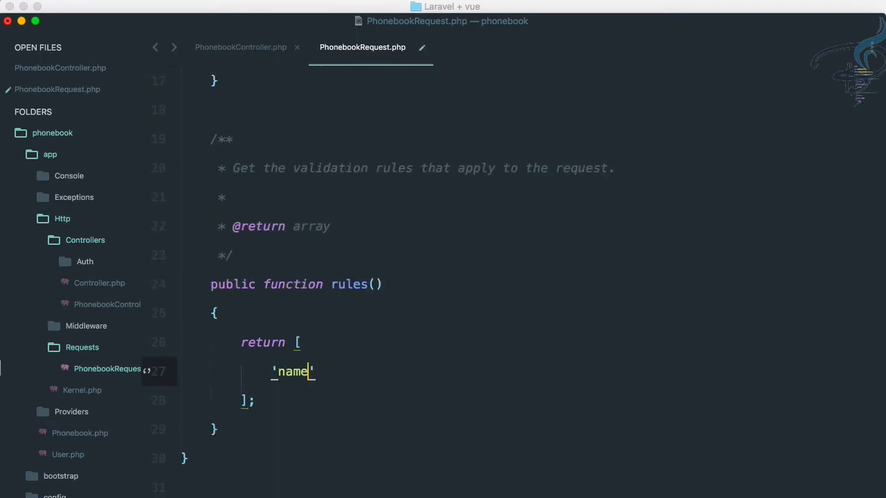
pyautogui.write("=> '")
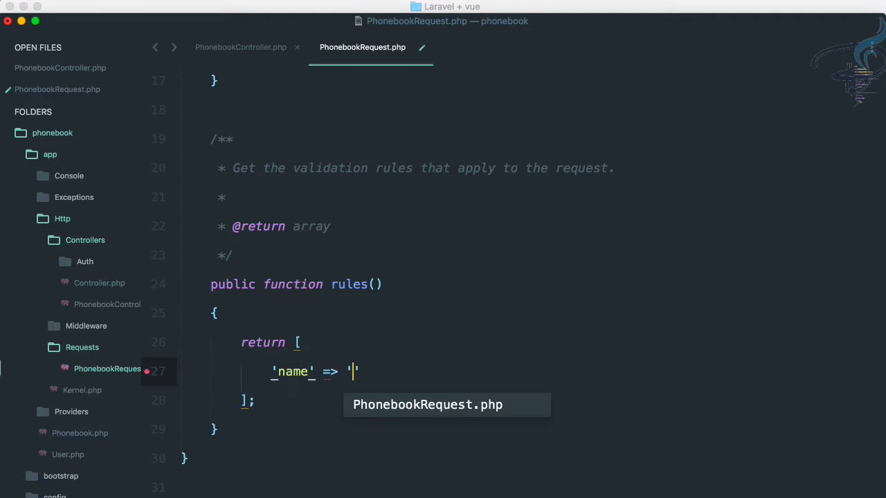
pyautogui.write('required')
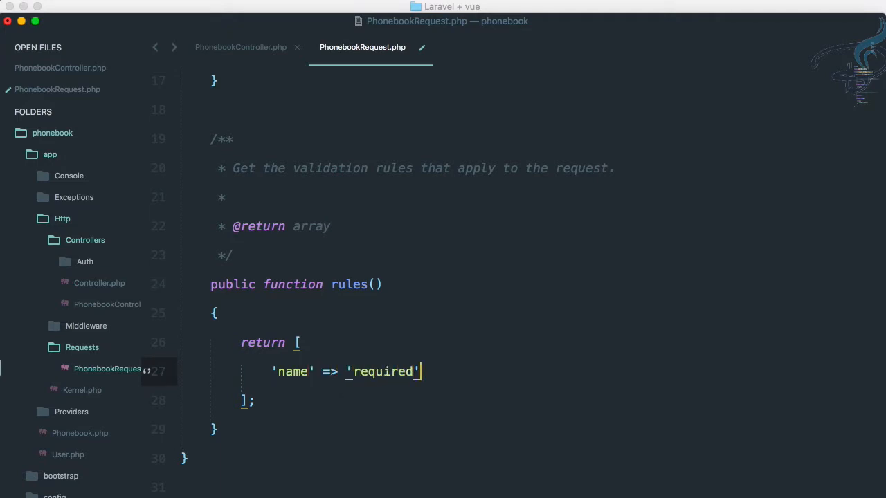
pyautogui.write('|max:2')
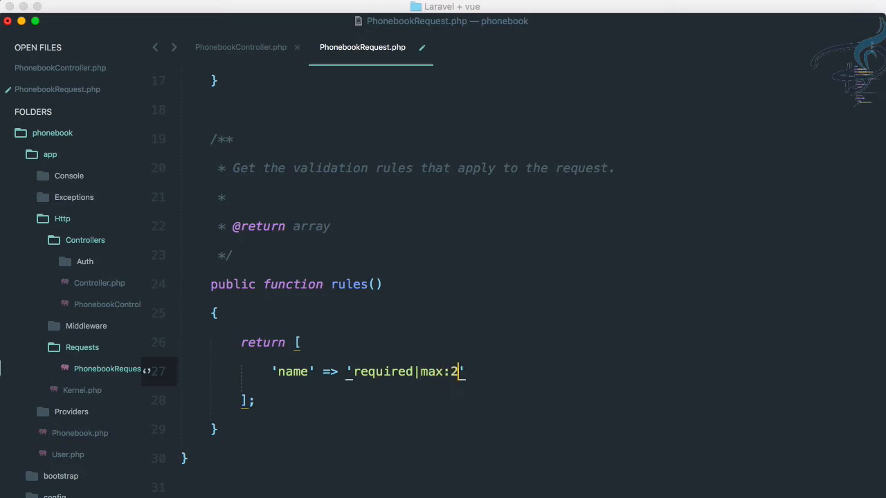
pyautogui.write("55',")
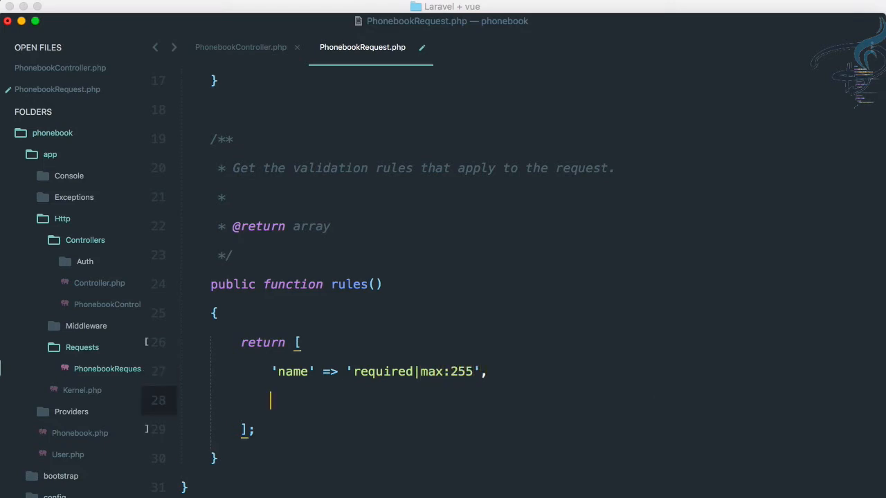
# Add 'phone' => 'required|max:10|numeric' and 'email' => 'required|email' rules, then save.
pyautogui.write("'phone'=> '")
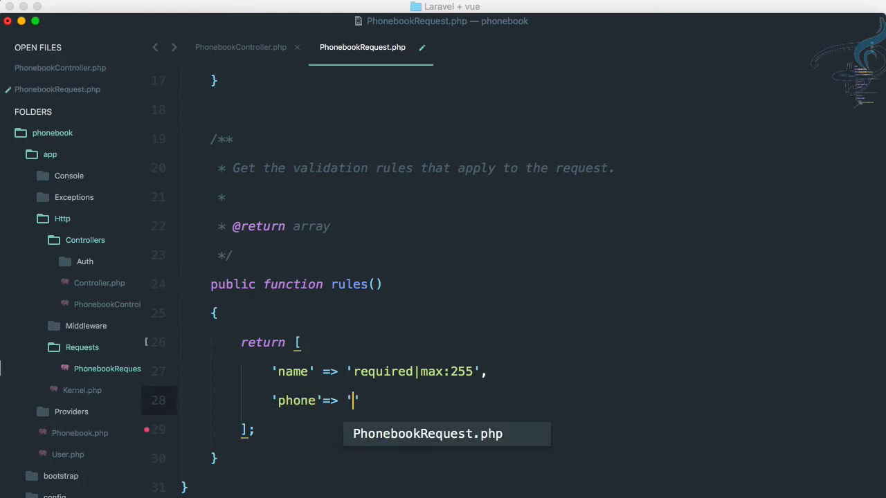
pyautogui.write('required')
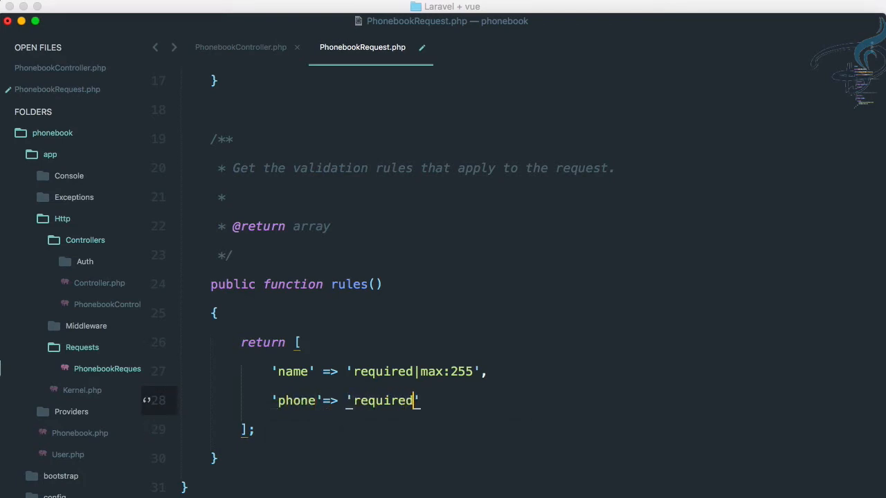
pyautogui.write('|')
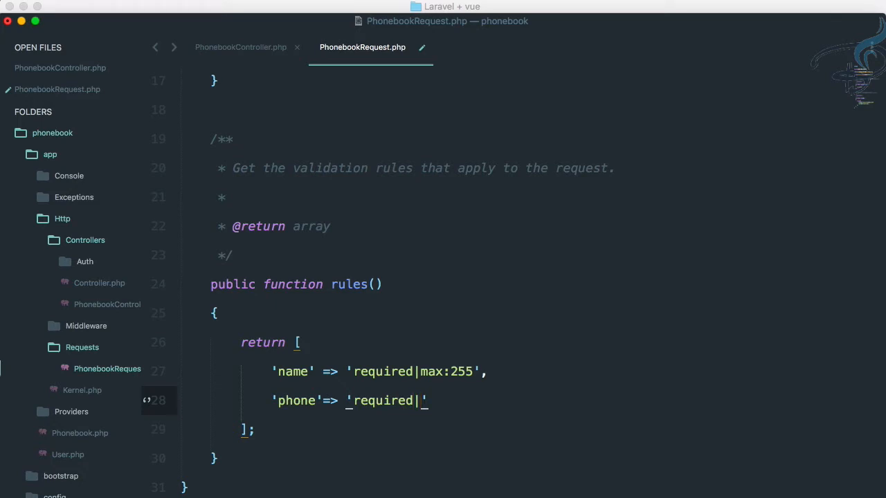
pyautogui.write('max:')
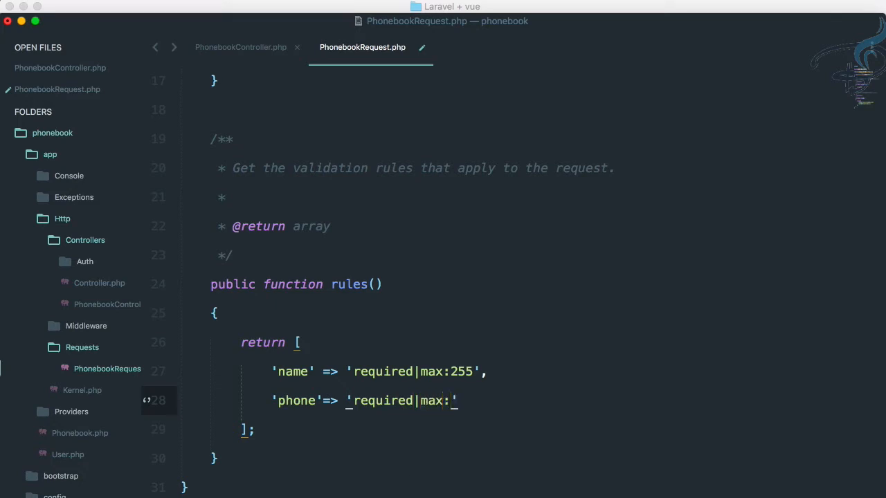
pyautogui.write('10')
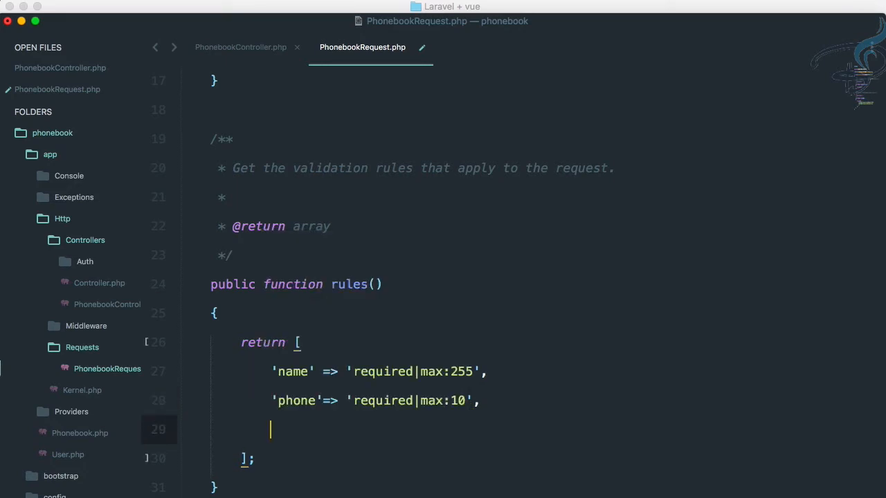
pyautogui.write("'email'")
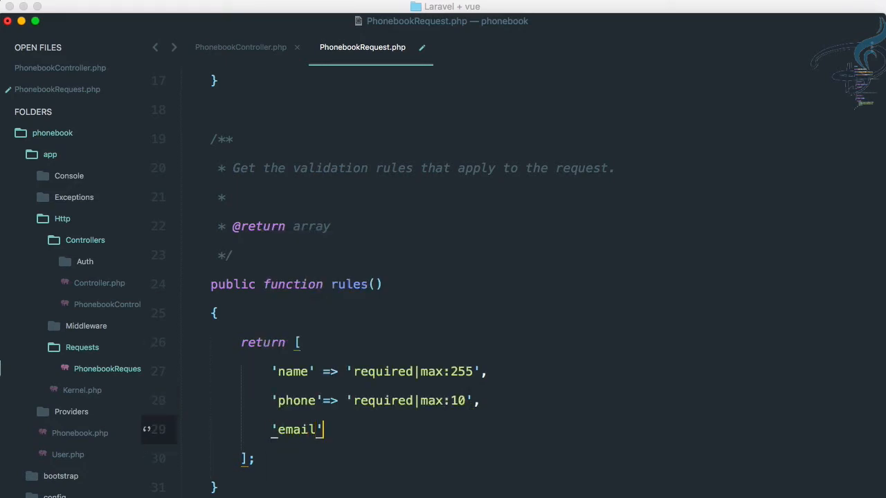
pyautogui.write("=> '")
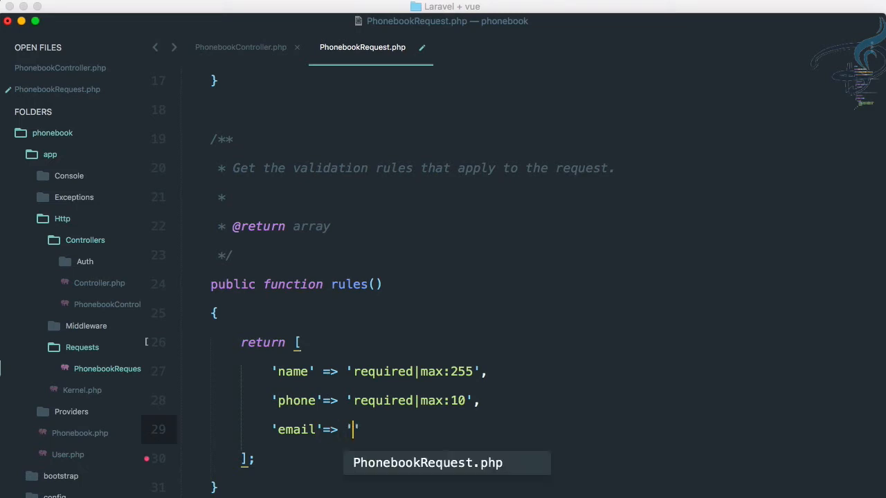
pyautogui.write('required')
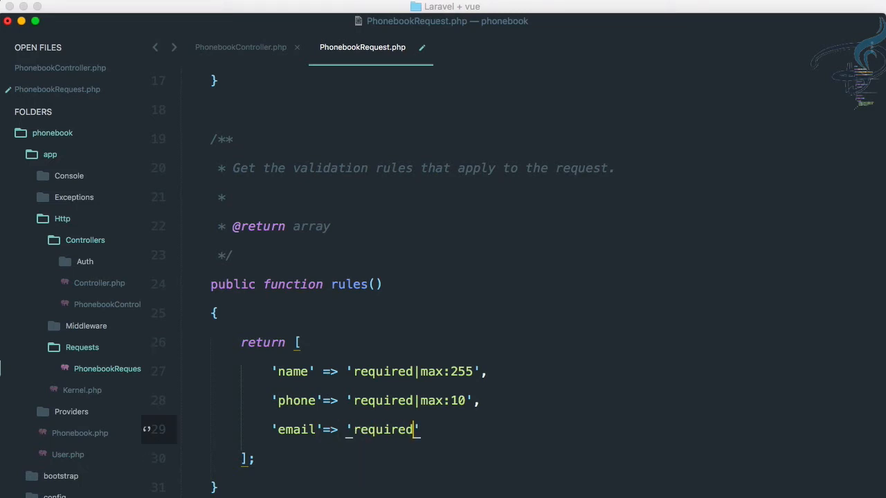
pyautogui.write('|email')
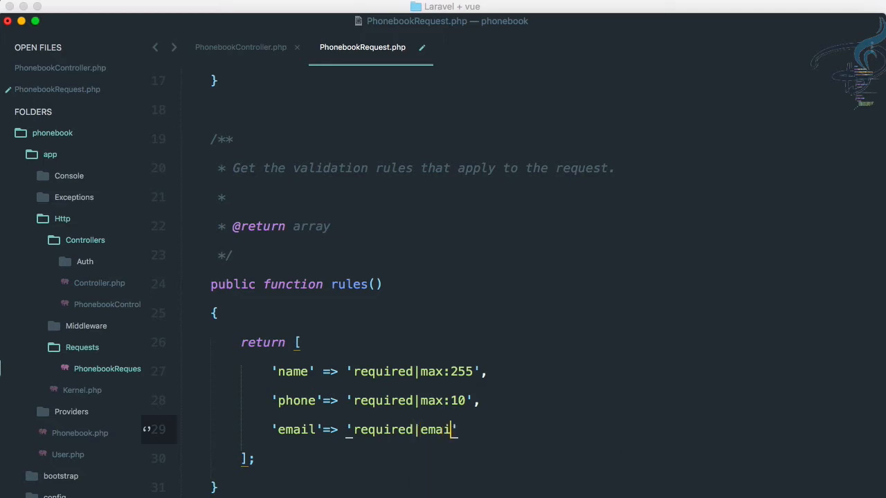
pyautogui.write("'")
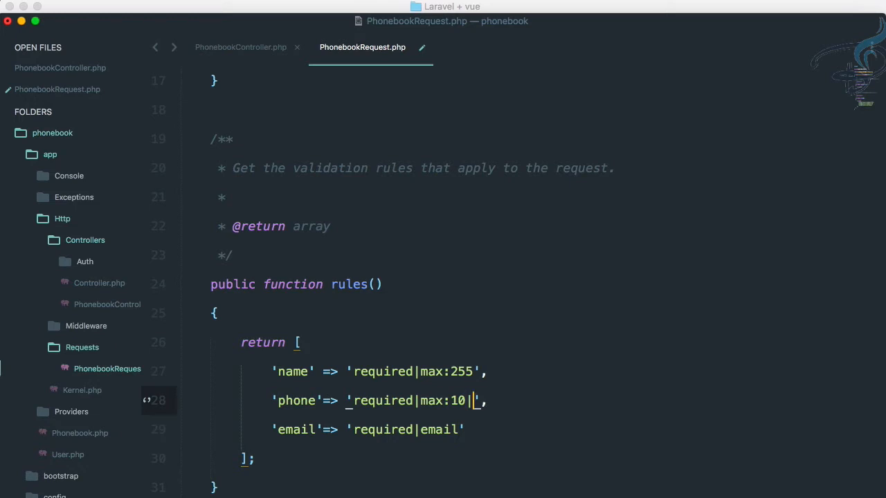
pyautogui.write('numeri')
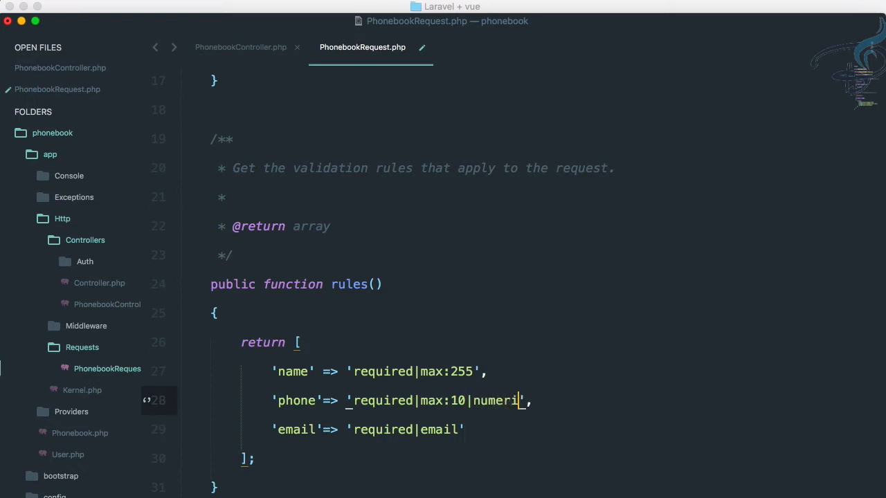
pyautogui.write('c')
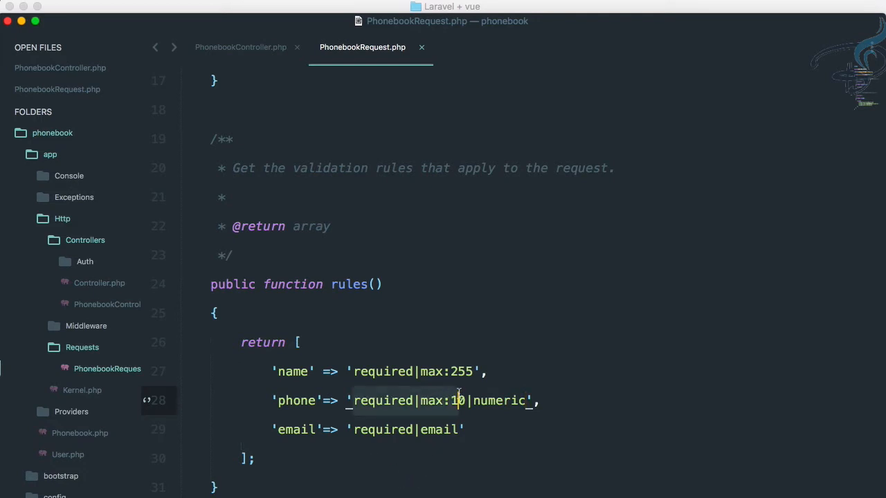
pyautogui.press('cmd+tab')
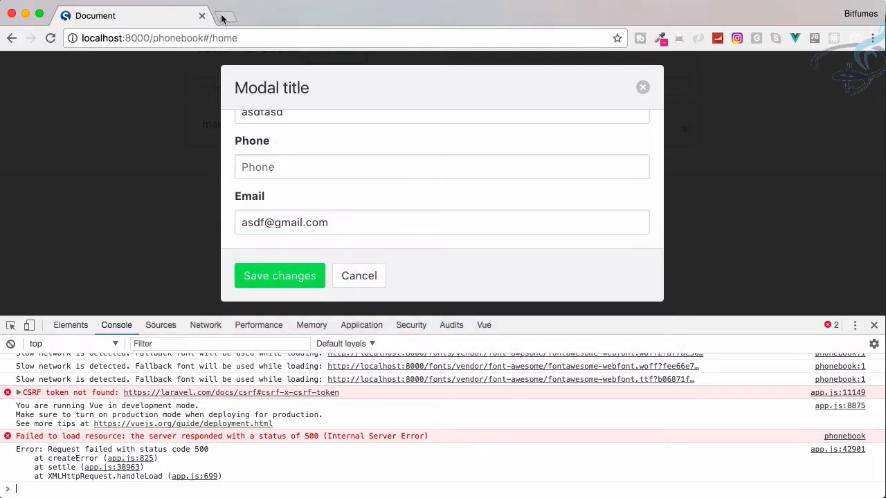
# Search the Laravel 5.5 docs for 'validation' and view the Available Validation Rules list.
pyautogui.click(224, 15)
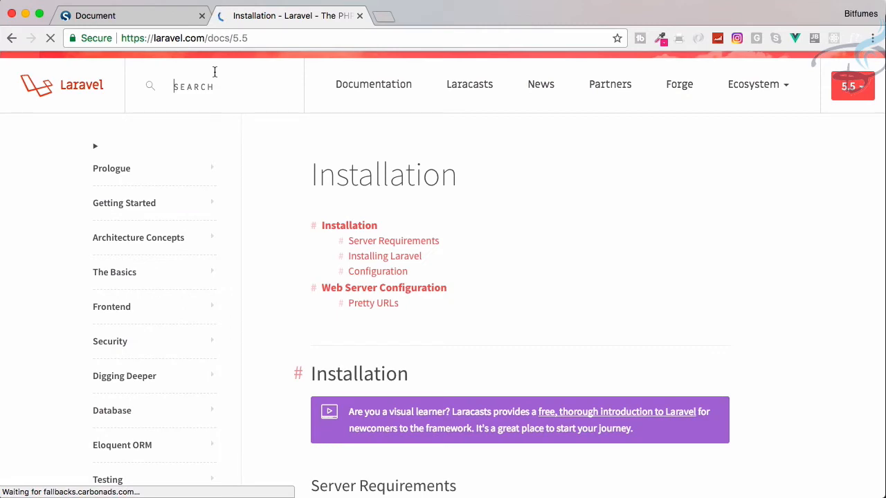
pyautogui.write('validat')
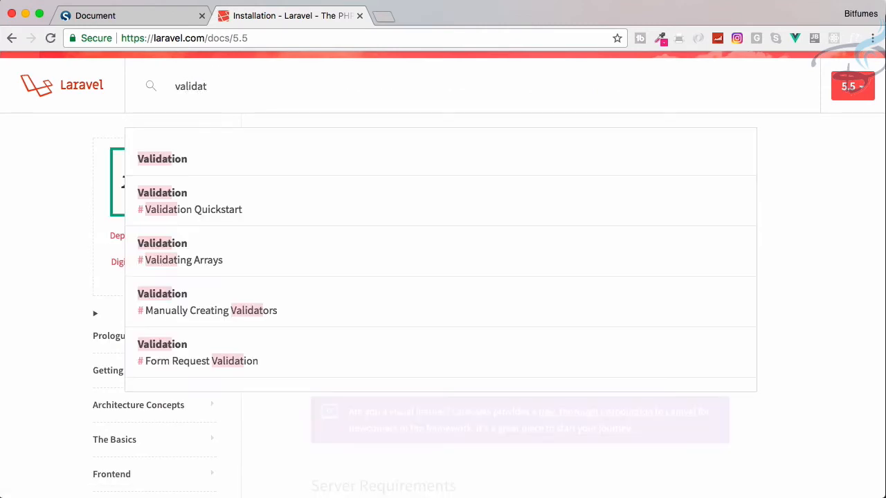
pyautogui.click(162, 157)
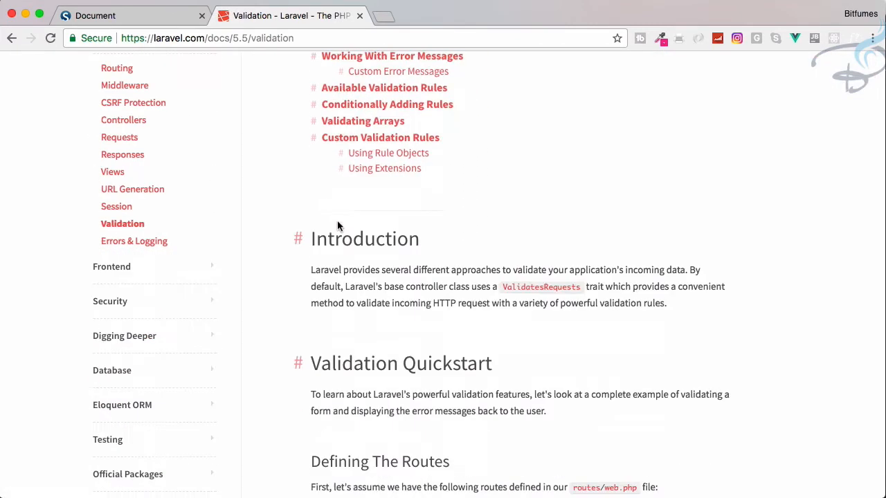
pyautogui.scroll(-3)
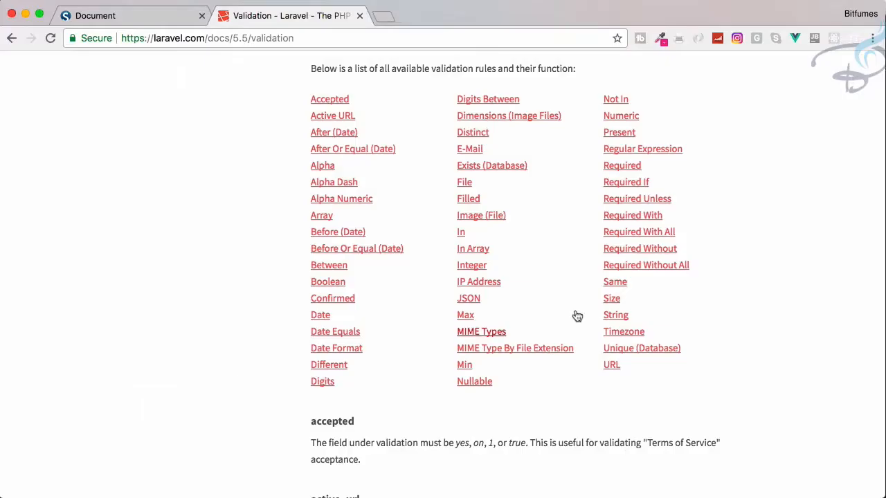
pyautogui.moveTo(327, 283)
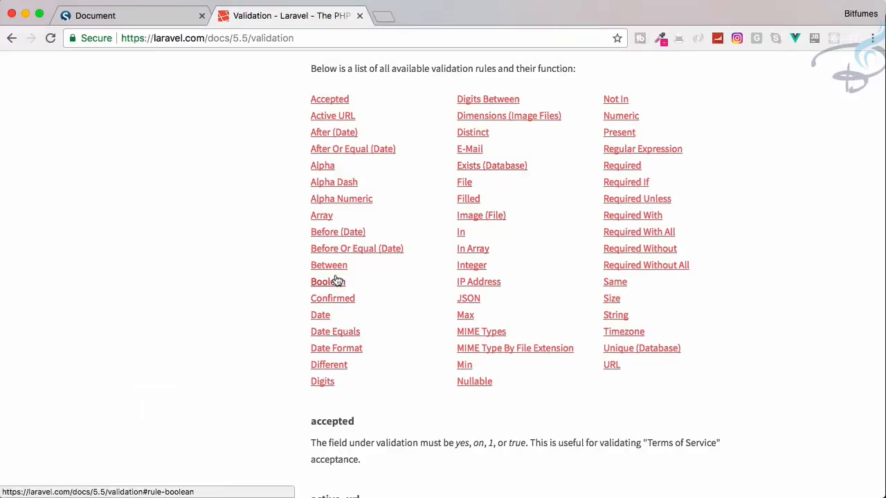
pyautogui.moveTo(471, 149)
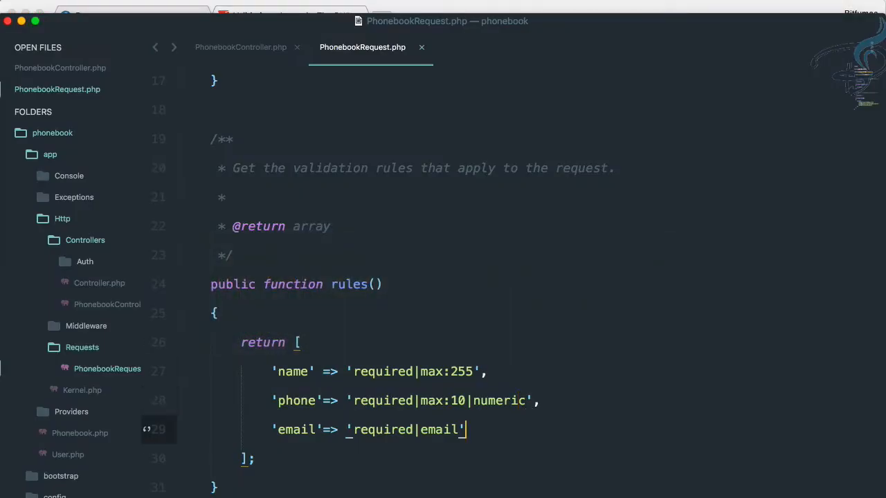
# Append |unique:phonebooks to the email rule and close PhonebookRequest.php.
pyautogui.write('un')
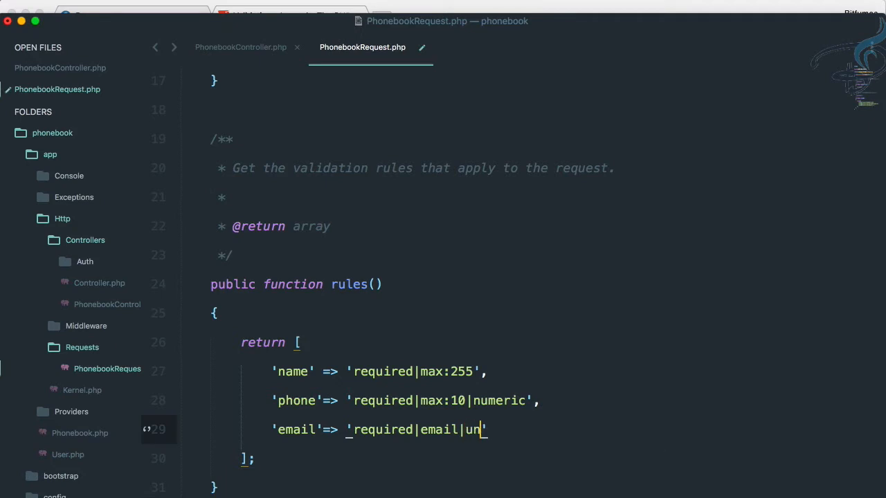
pyautogui.write('qur')
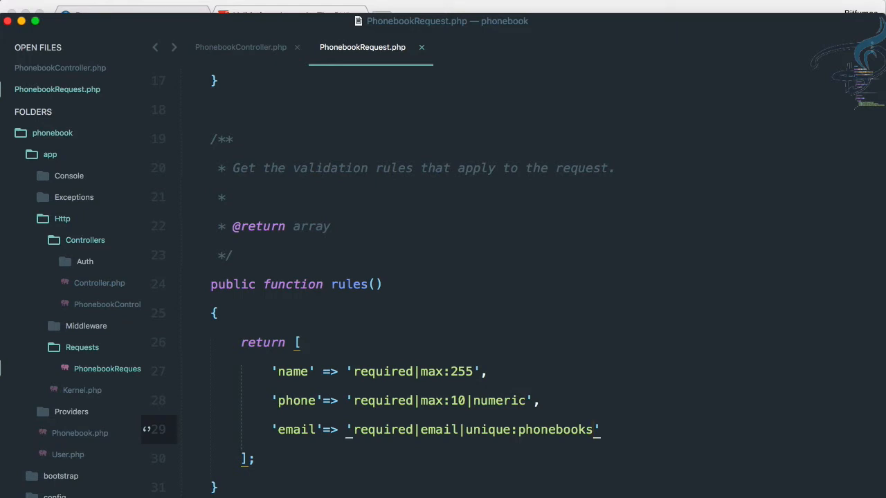
pyautogui.click(240, 47)
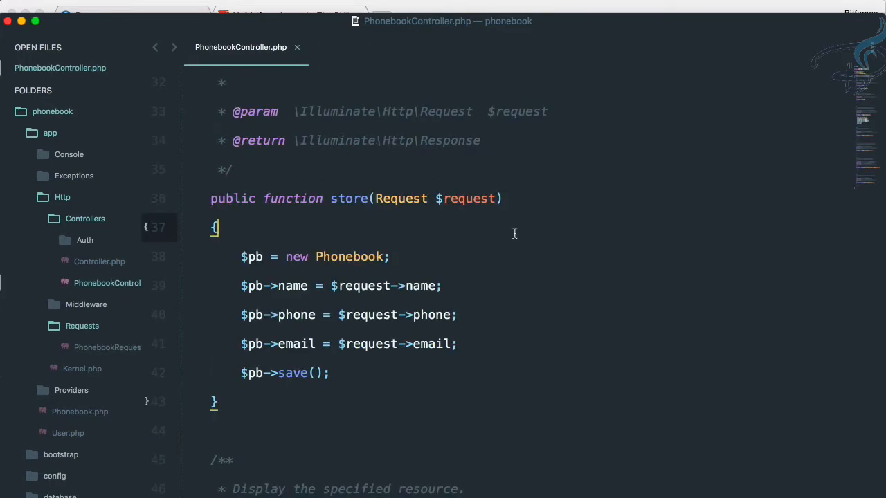
# Replace the store() Request type hint with PhonebookRequest in PhonebookController.
pyautogui.scroll(3)
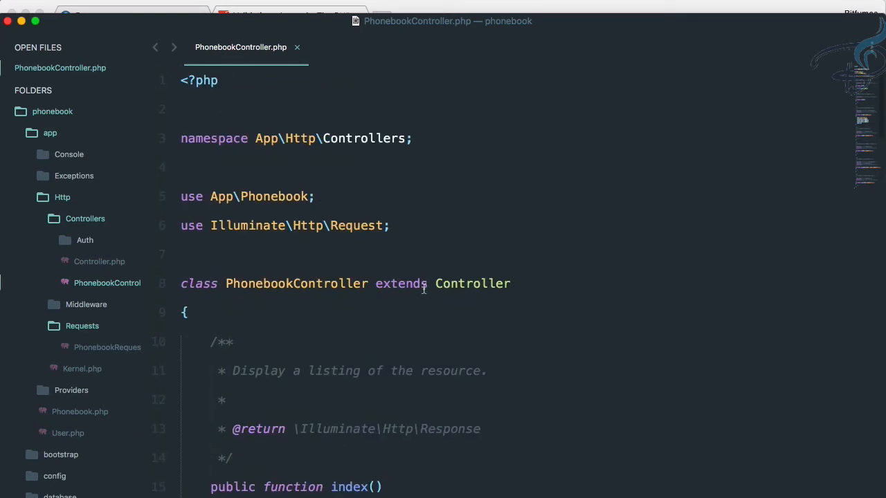
pyautogui.scroll(-3)
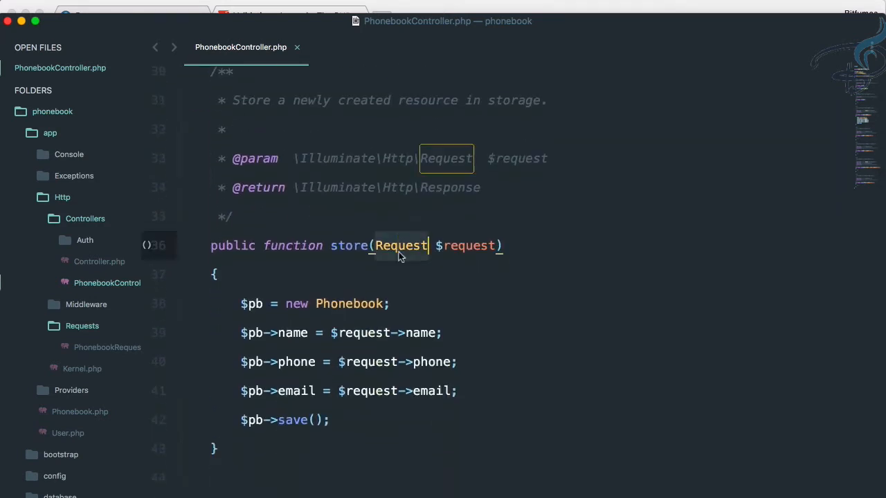
pyautogui.write('P')
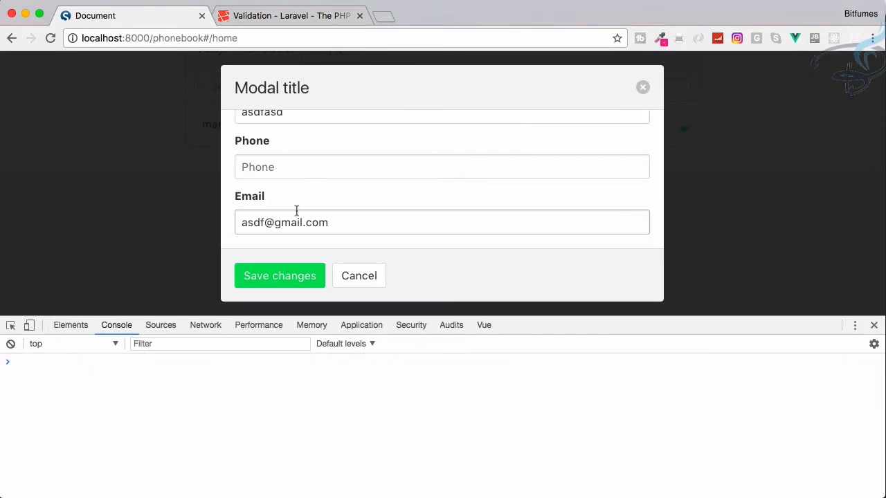
# Submit the form with Phone blank and expand the 422 response errors showing 'The phone field is required.'.
pyautogui.click(442, 166)
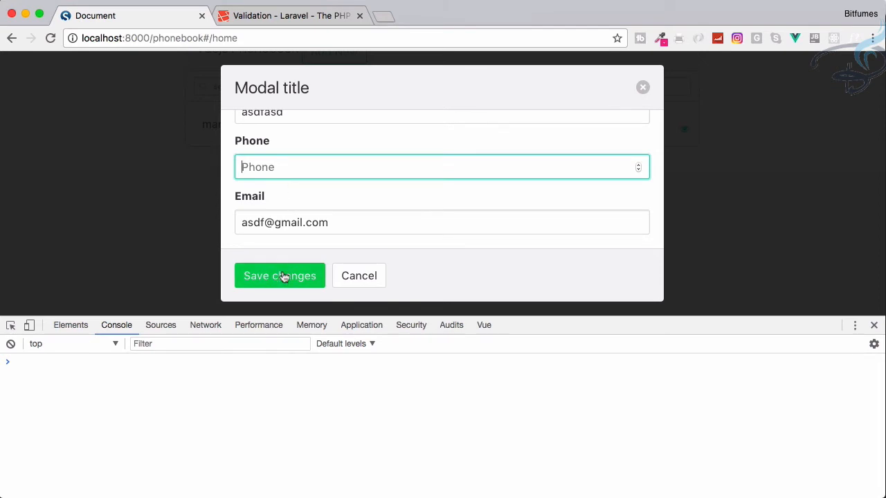
pyautogui.click(279, 275)
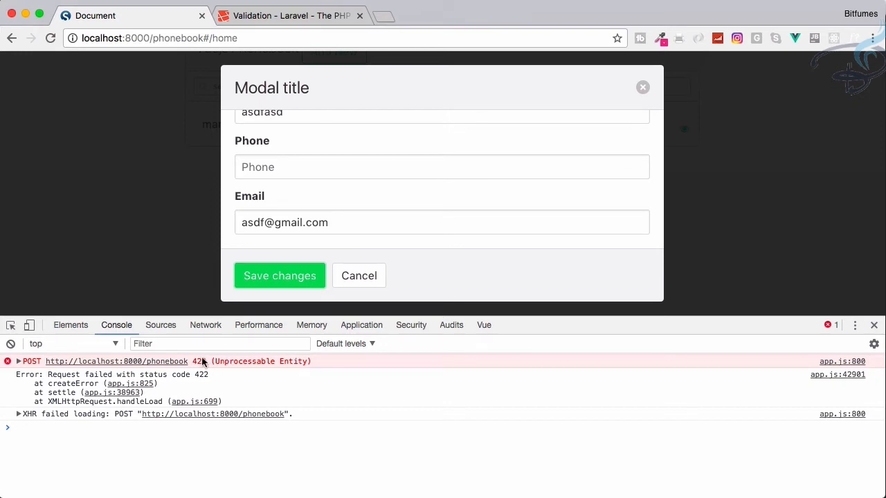
pyautogui.click(205, 326)
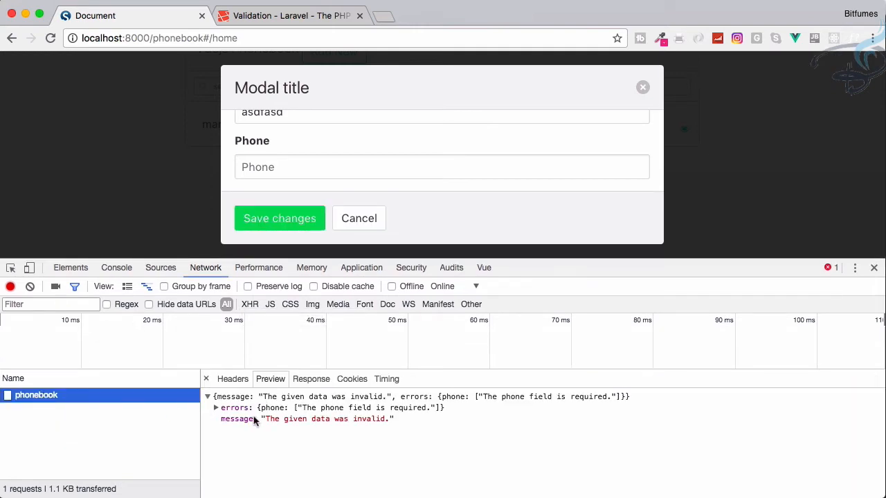
pyautogui.moveTo(238, 418)
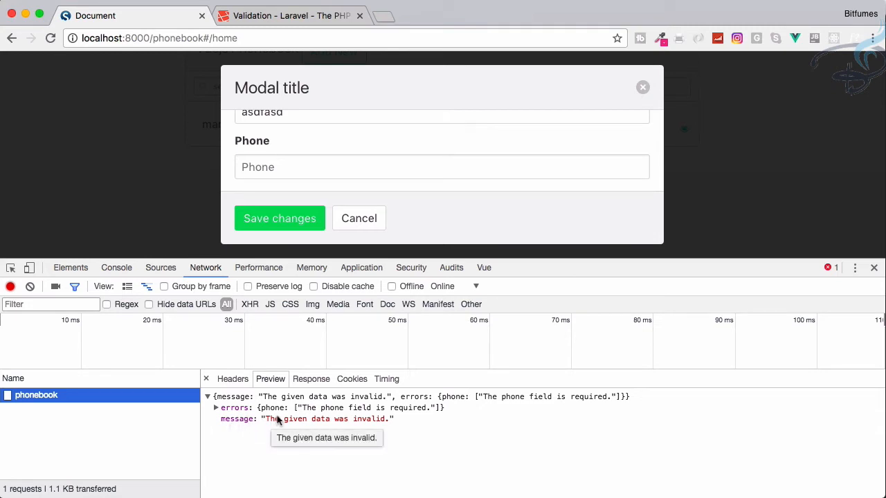
pyautogui.moveTo(343, 416)
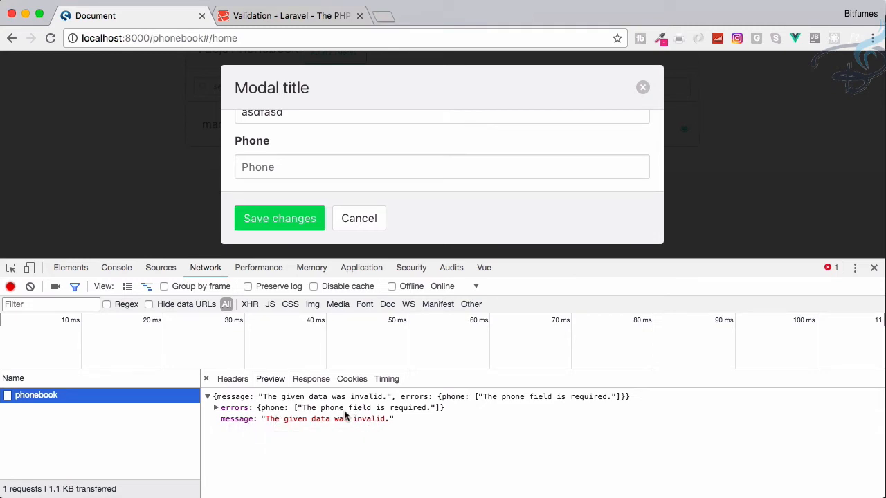
pyautogui.moveTo(335, 407)
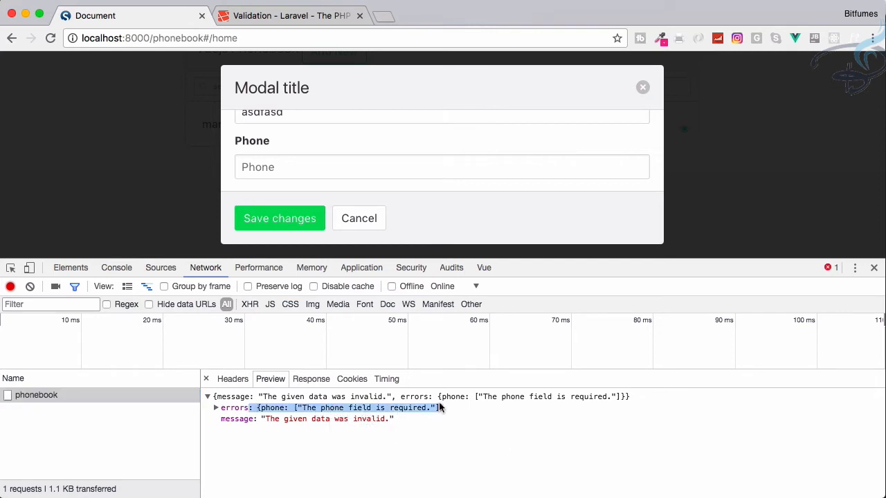
pyautogui.click(216, 407)
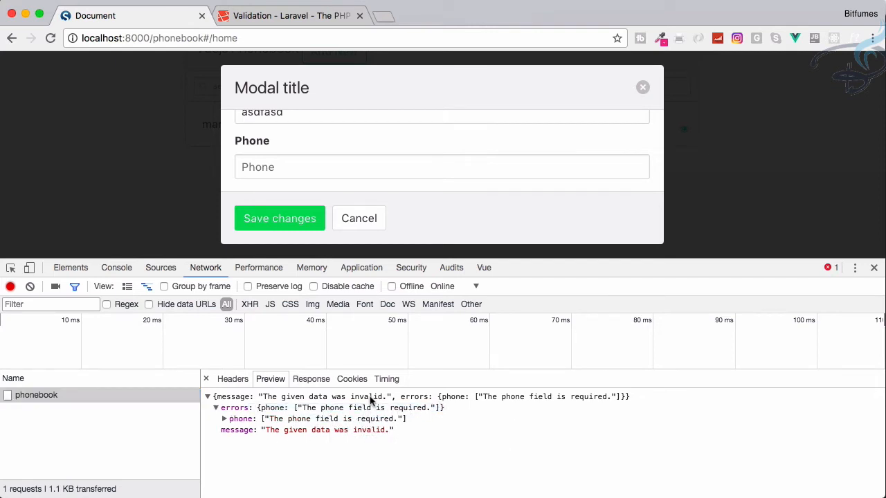
pyautogui.moveTo(368, 429)
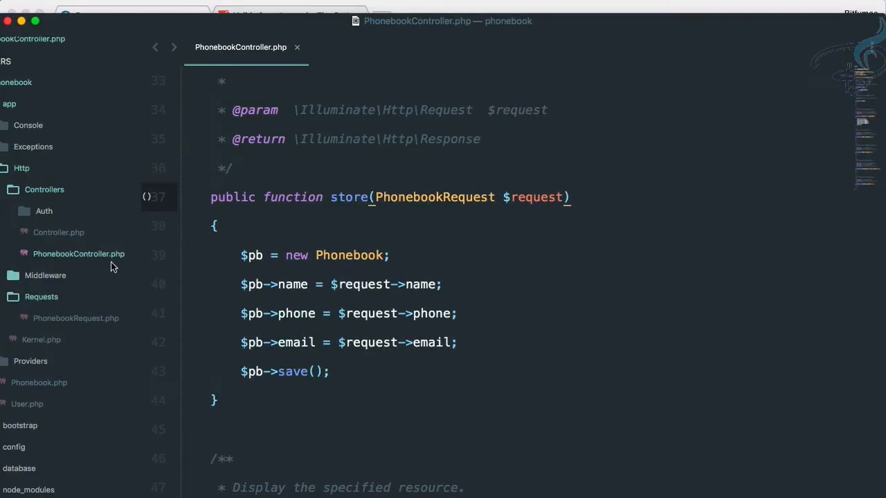
# Expand resources > assets > js > components in the sidebar to reach Add.vue.
pyautogui.scroll(-3)
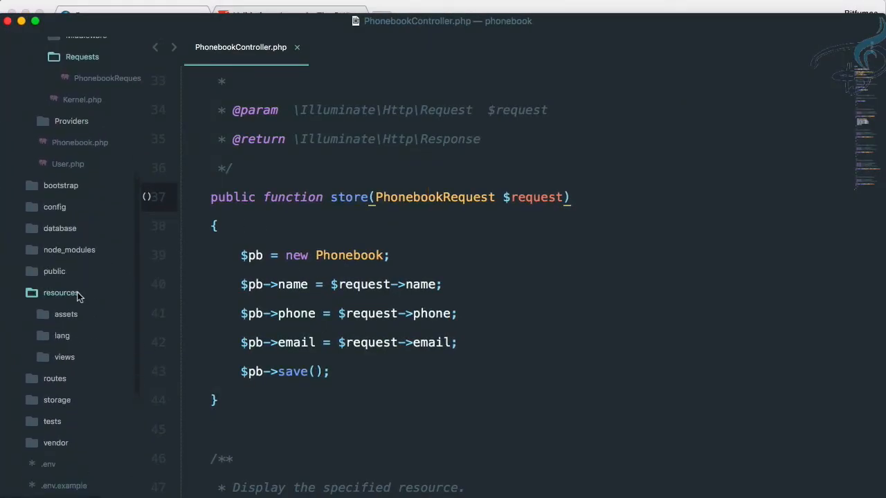
pyautogui.click(67, 313)
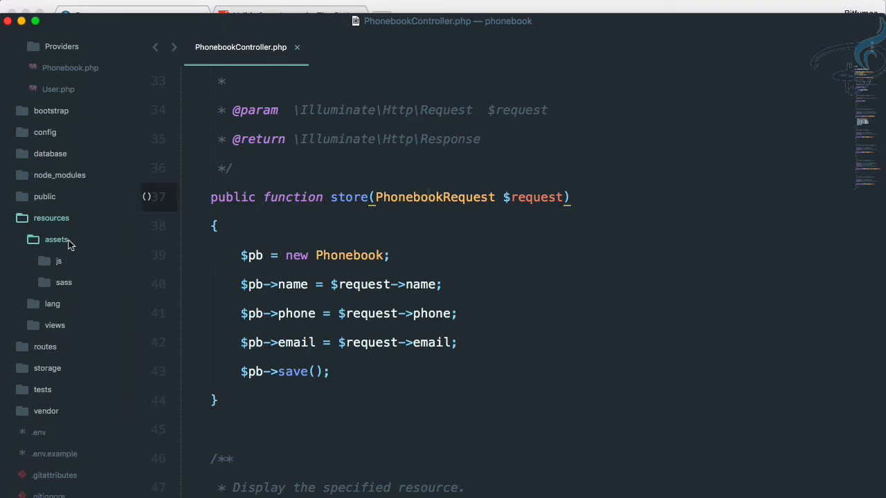
pyautogui.click(58, 261)
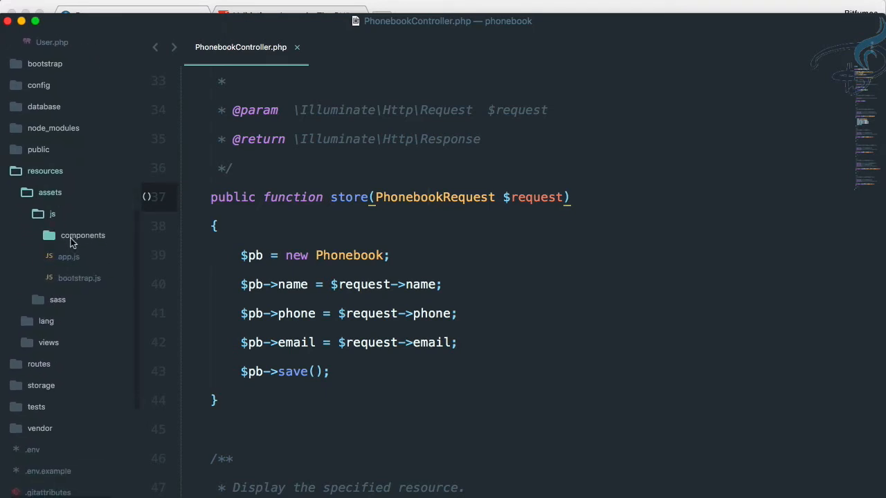
pyautogui.click(83, 236)
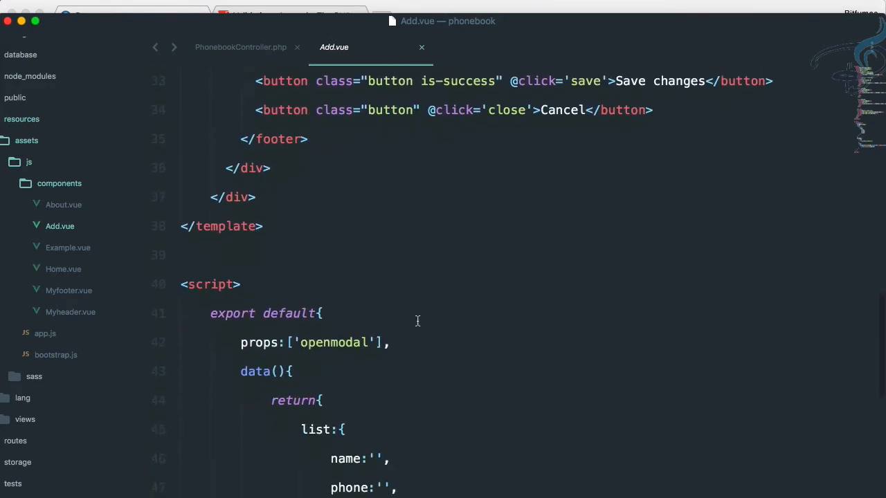
# Resubmit the Add form, then add errors:{} to Add.vue's data().
pyautogui.scroll(-3)
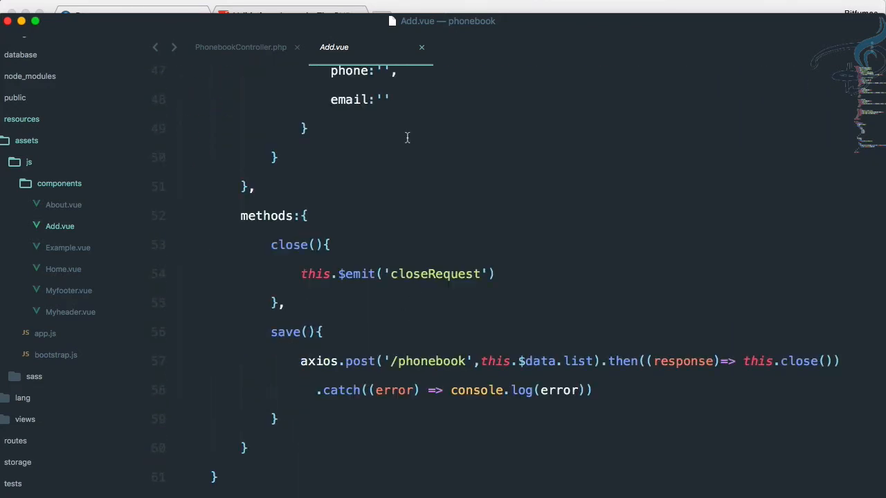
pyautogui.scroll(-3)
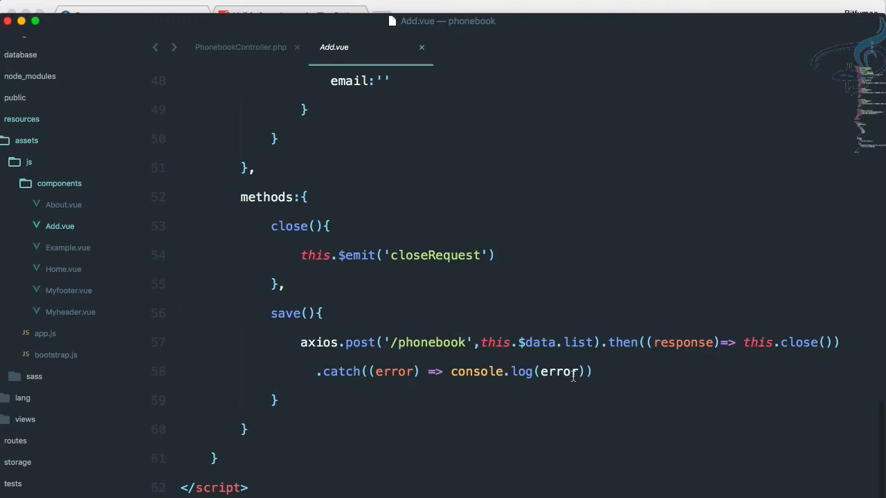
pyautogui.moveTo(523, 304)
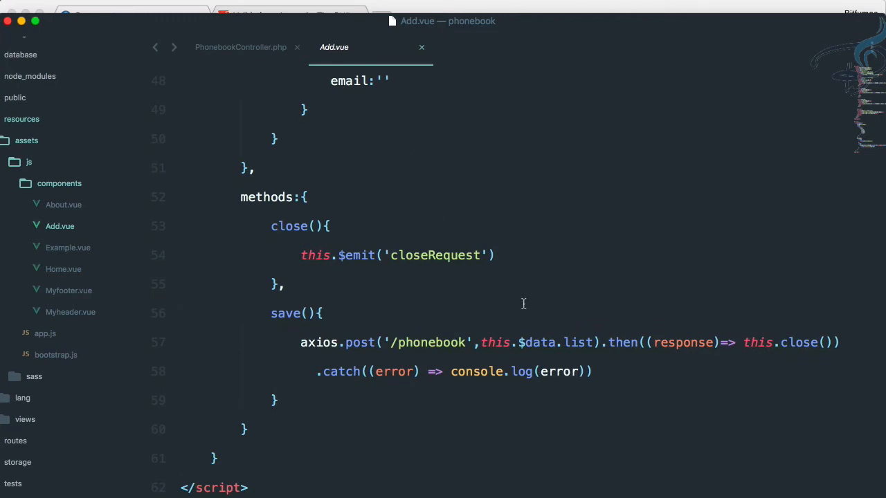
pyautogui.moveTo(312, 340)
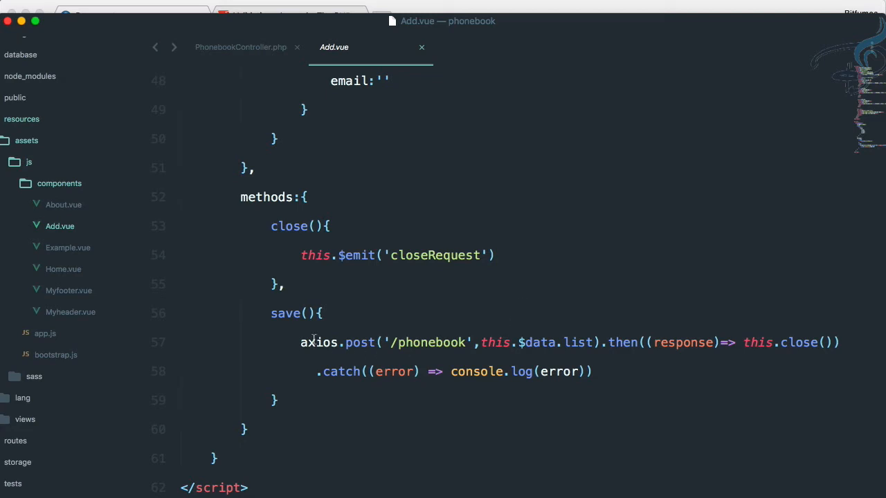
pyautogui.click(385, 343)
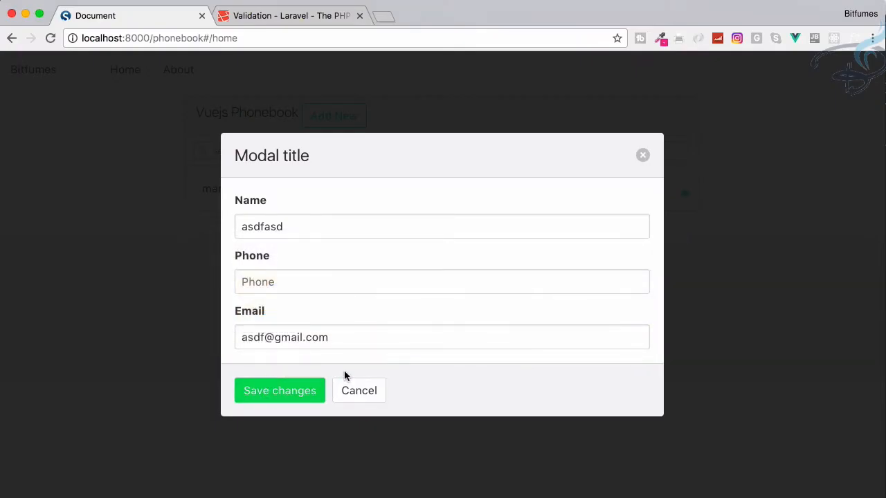
pyautogui.click(279, 390)
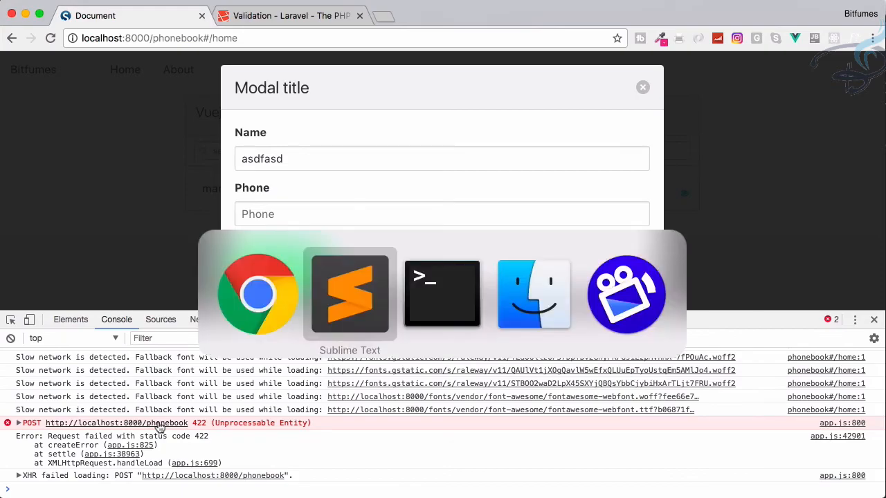
pyautogui.click(349, 293)
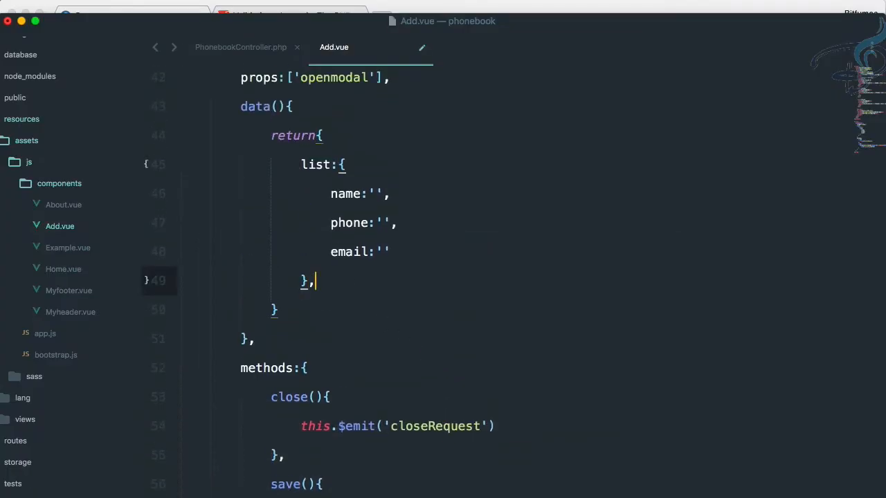
pyautogui.write('er')
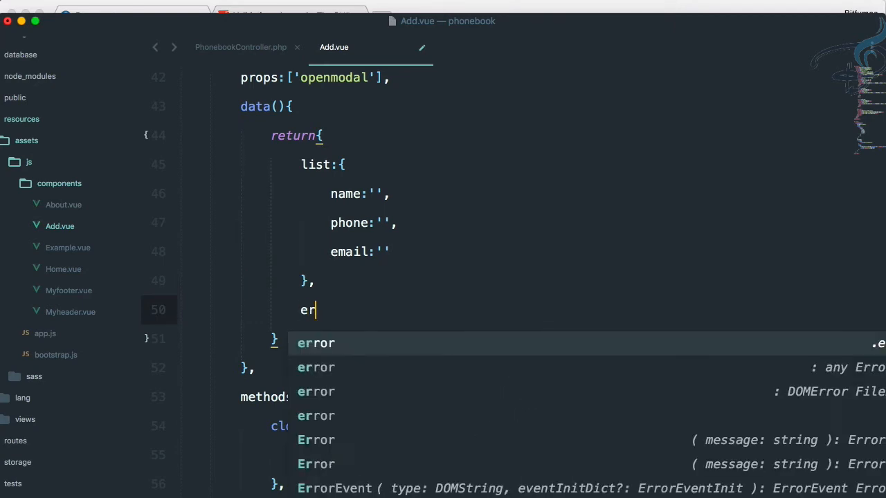
pyautogui.write('rors')
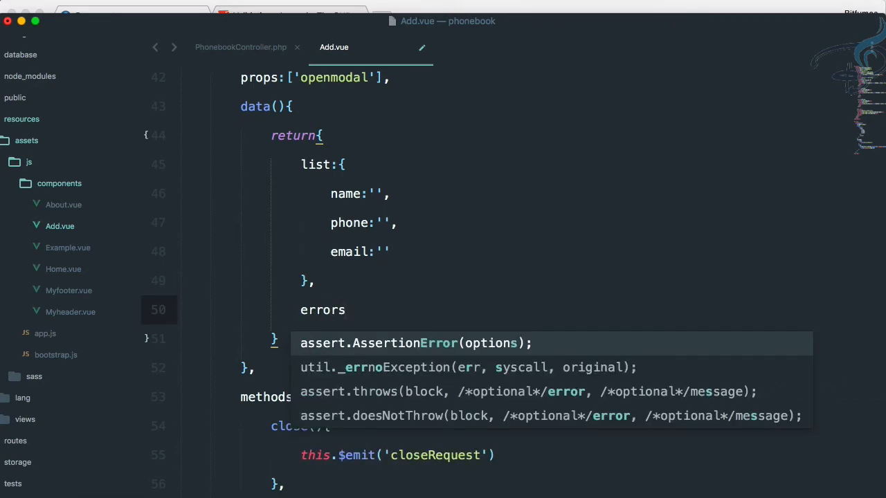
pyautogui.write(':{}')
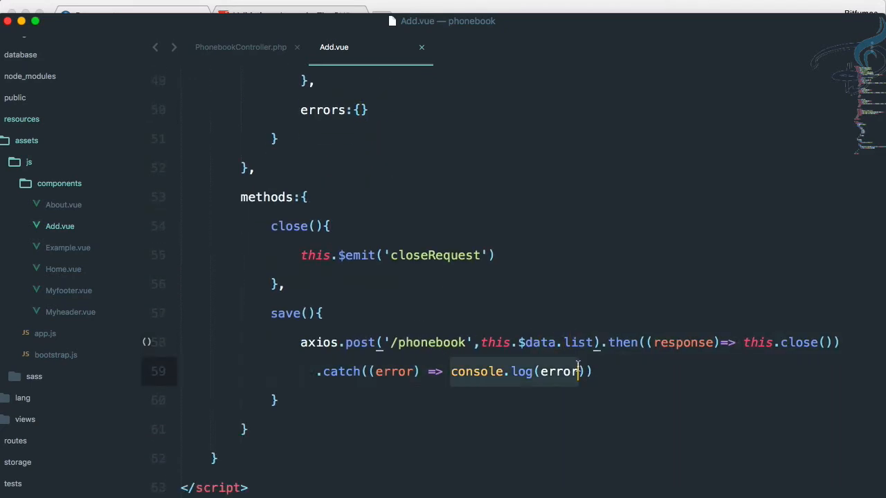
# Set this.errors = error.response.data in the save catch callback.
pyautogui.write('this')
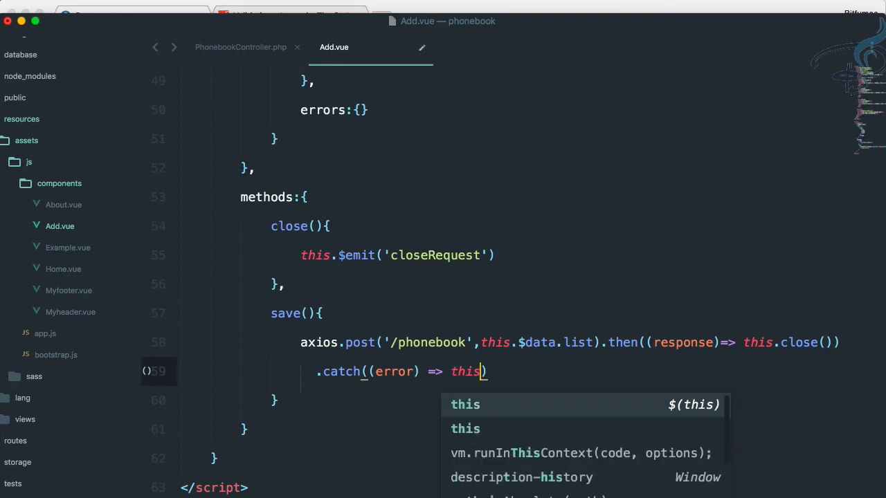
pyautogui.write('.errors =')
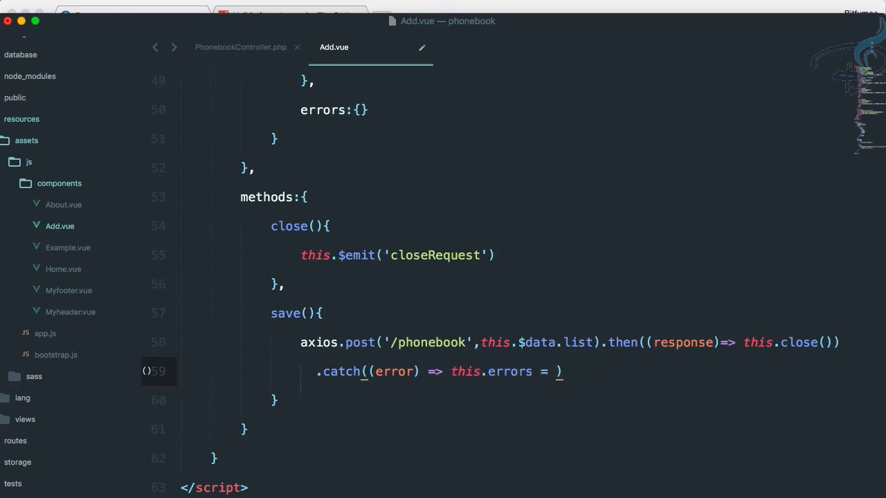
pyautogui.write('error.response.d')
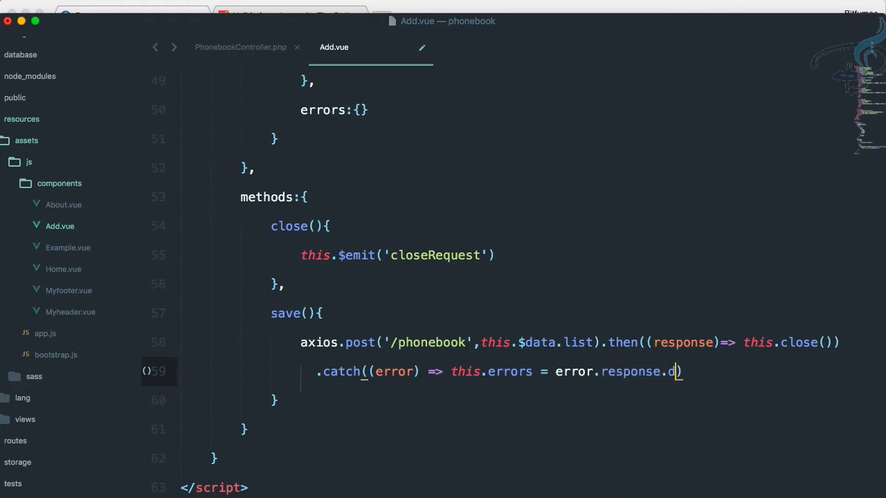
pyautogui.write('ata')
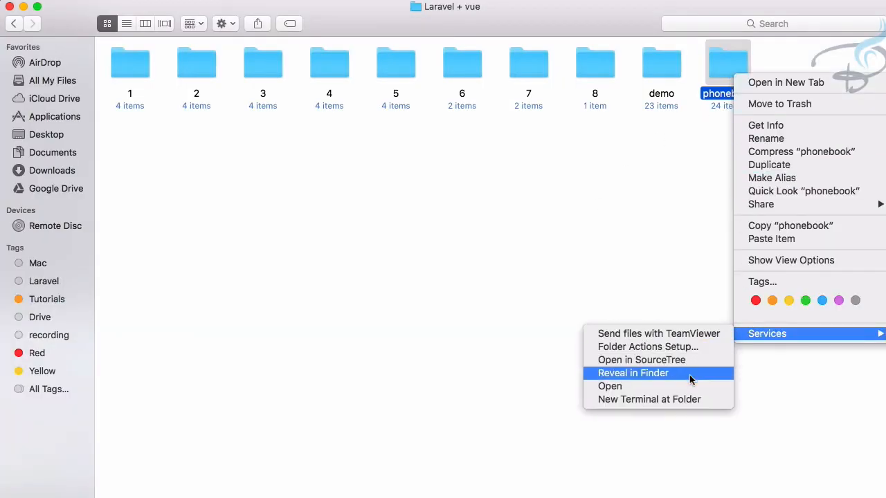
# Start a Terminal in the phonebook folder and run npm run watch.
pyautogui.click(649, 399)
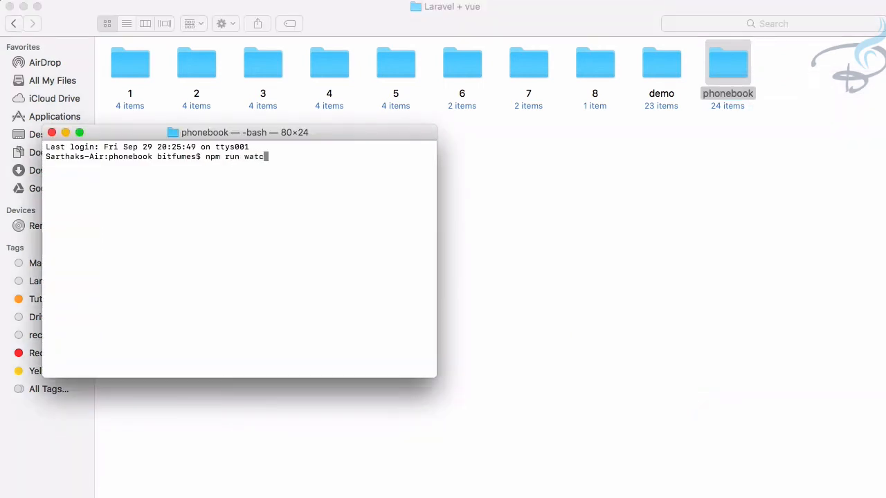
pyautogui.press('enter')
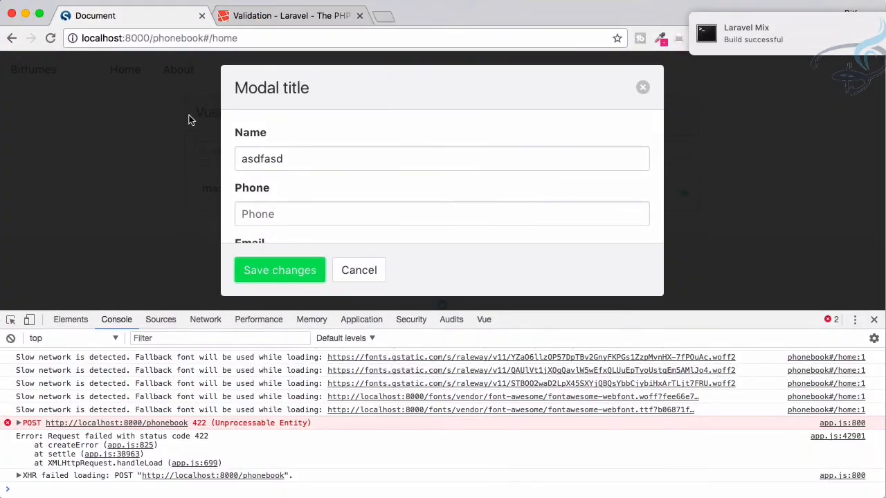
# Empty the cache and hard-reload the phonebook page, then bring up the Vue DevTools panel.
pyautogui.click(50, 38)
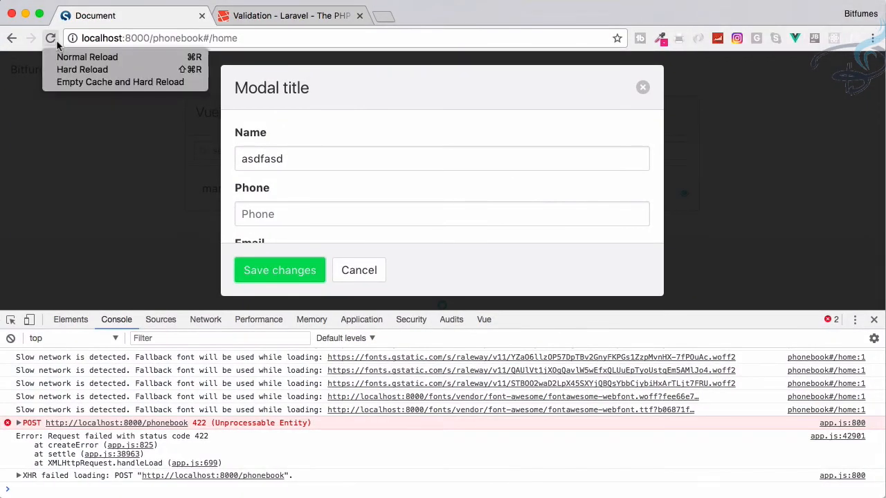
pyautogui.moveTo(83, 70)
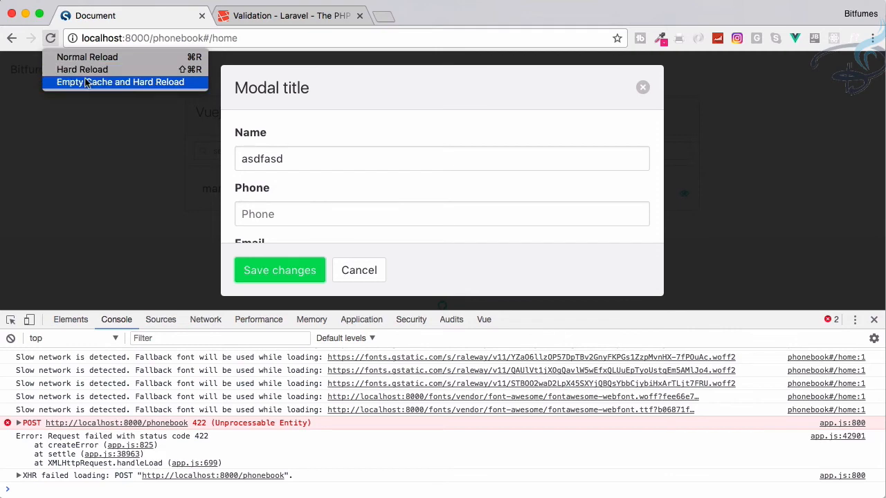
pyautogui.click(119, 82)
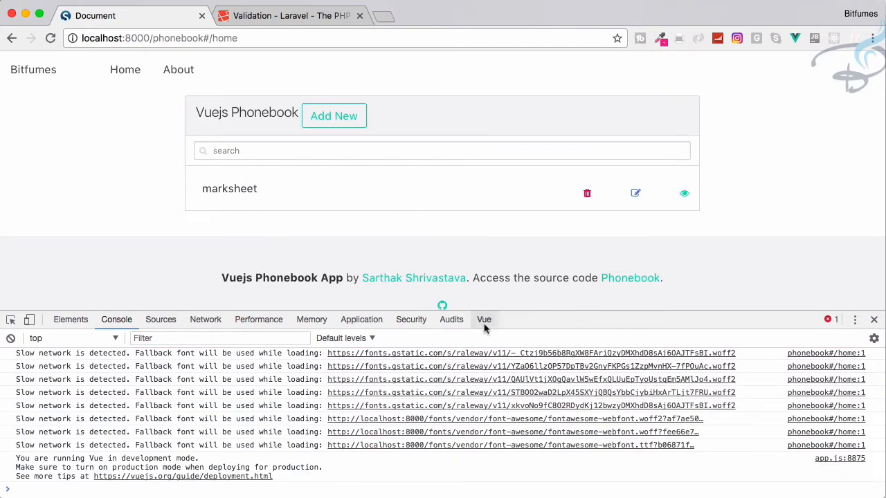
pyautogui.click(485, 319)
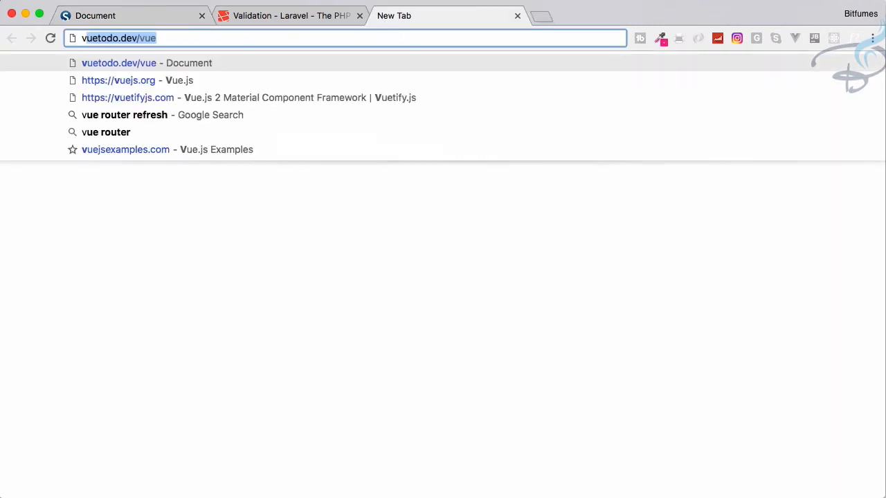
pyautogui.write('vue js chr')
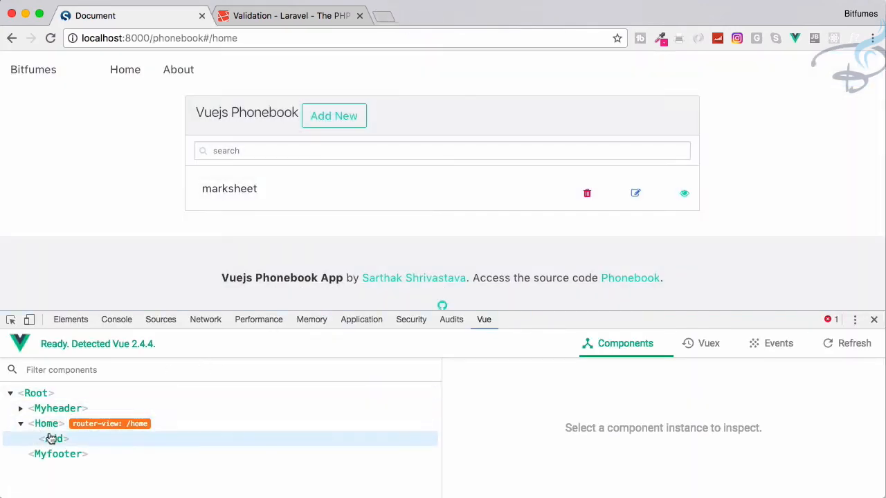
# Select the <Add> component and submit the empty Add form.
pyautogui.click(54, 438)
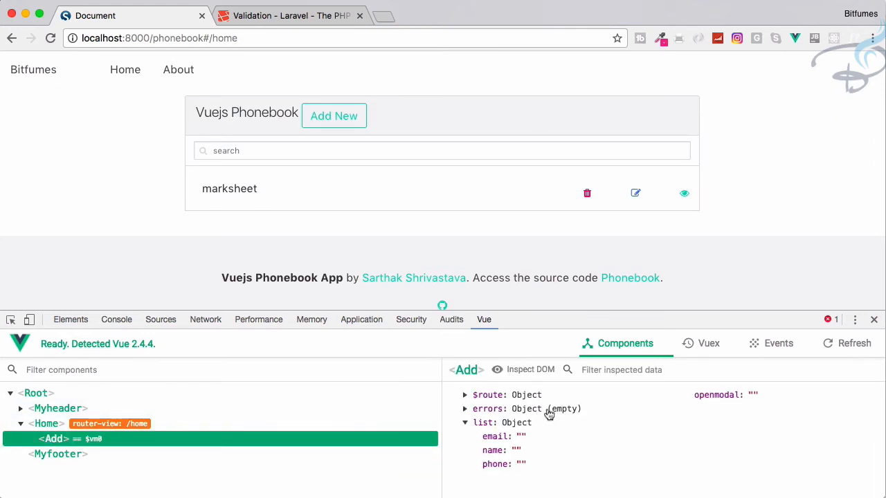
pyautogui.click(333, 116)
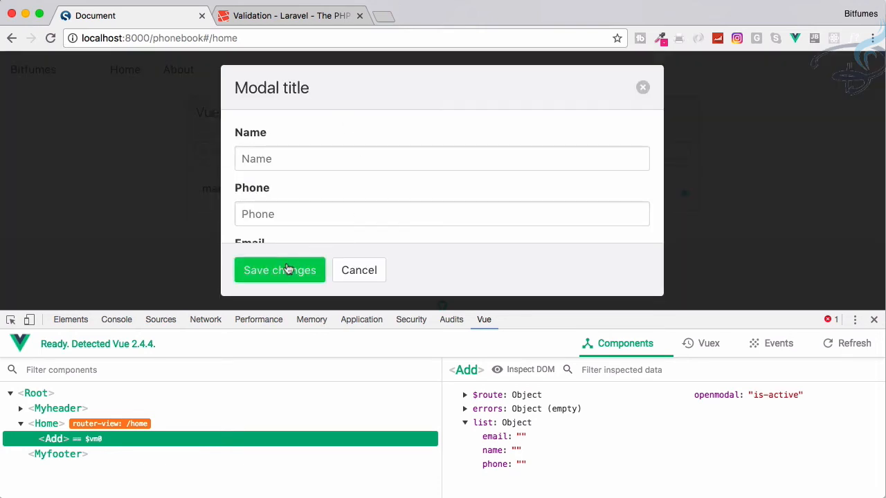
pyautogui.click(280, 270)
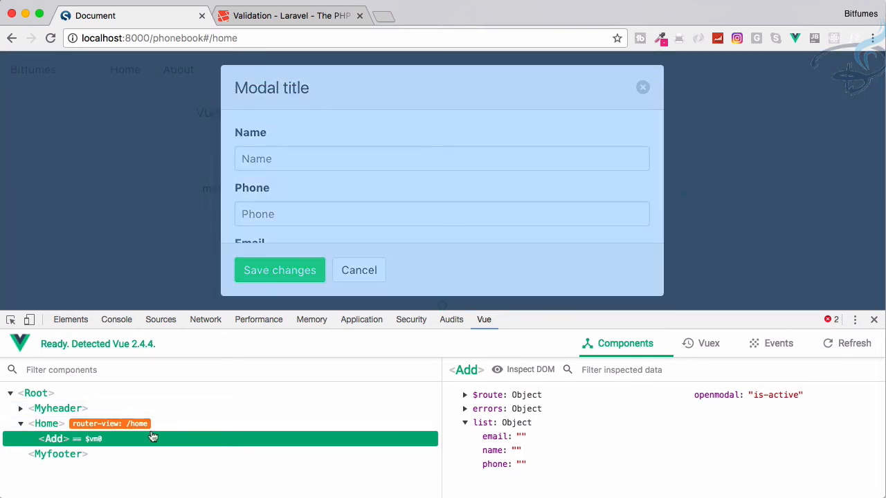
# Expand Add's errors data to see the nested 'The given data was invalid.' message.
pyautogui.click(280, 270)
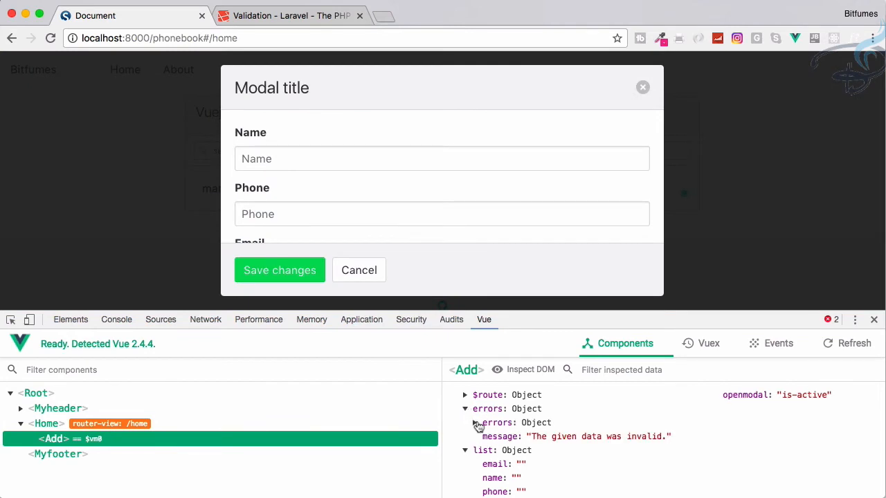
pyautogui.click(483, 423)
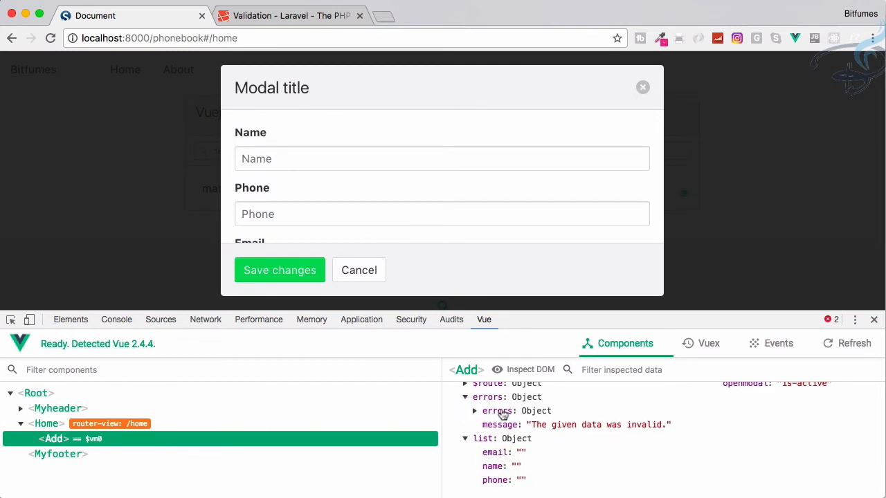
pyautogui.click(475, 410)
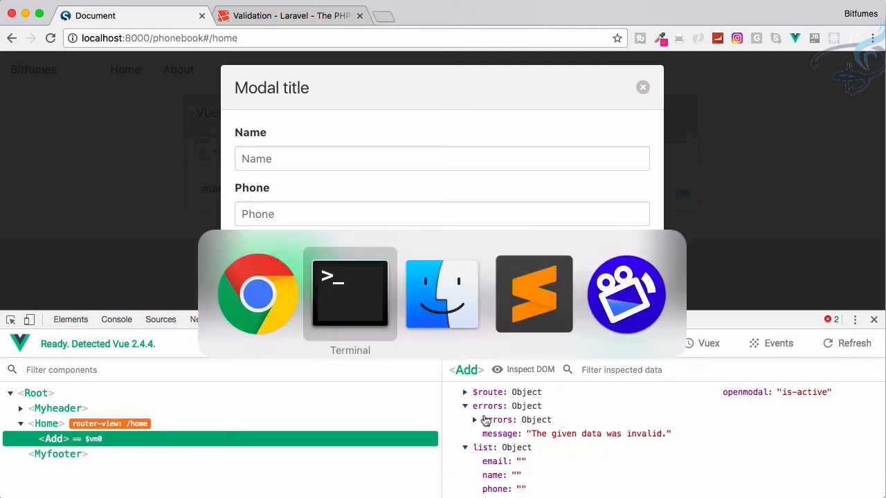
# Append .errors to error.response.data in the save method's catch handler.
pyautogui.click(533, 294)
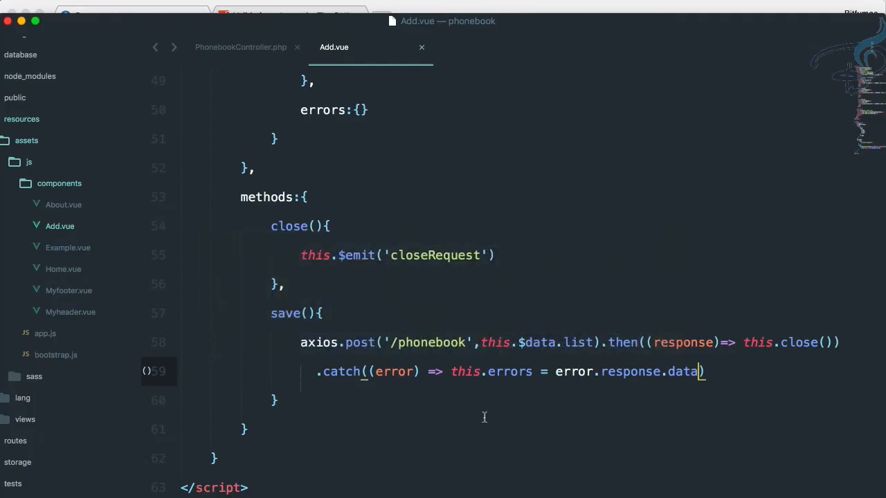
pyautogui.write('.error')
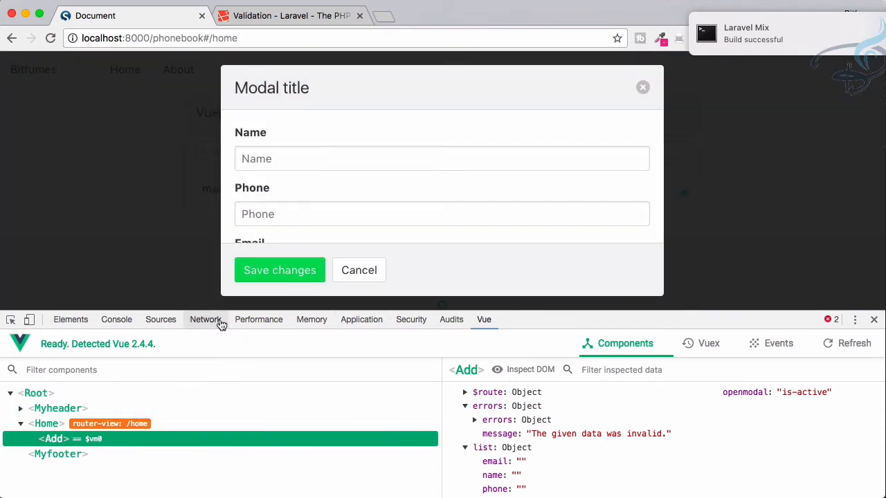
# Reload, select <Add>, reopen the Add form and submit it empty again.
pyautogui.click(359, 270)
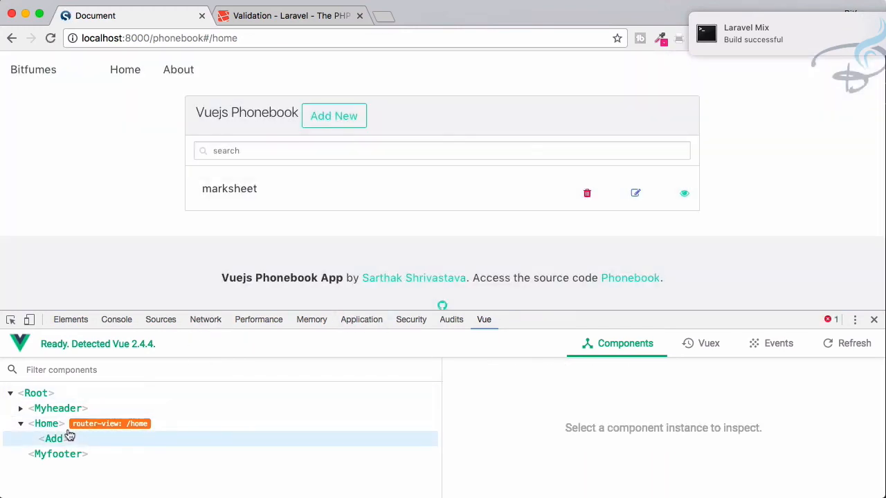
pyautogui.click(52, 439)
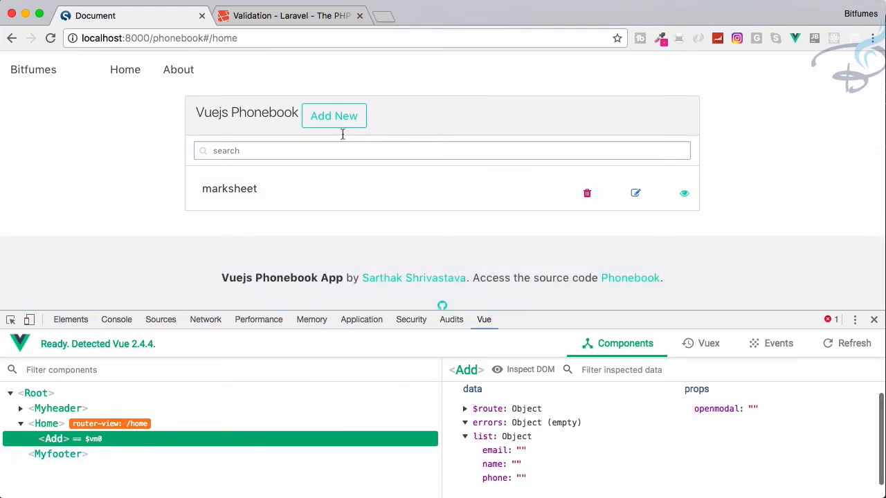
pyautogui.click(334, 116)
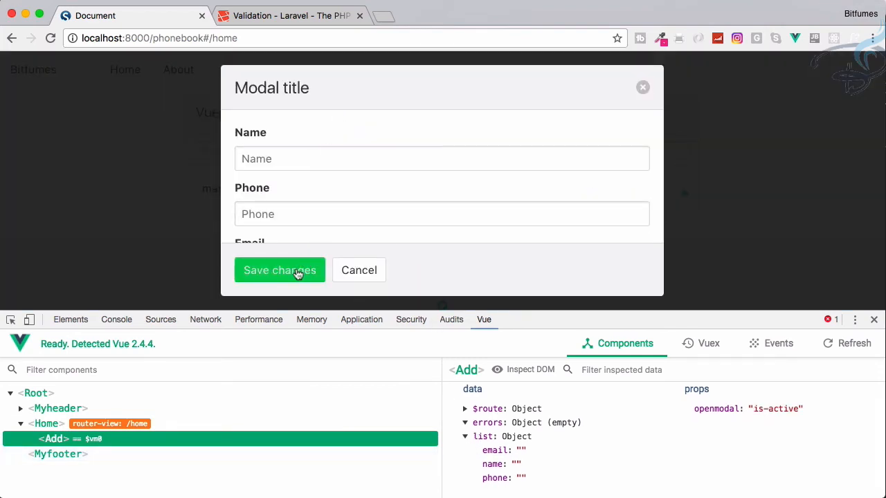
pyautogui.click(280, 270)
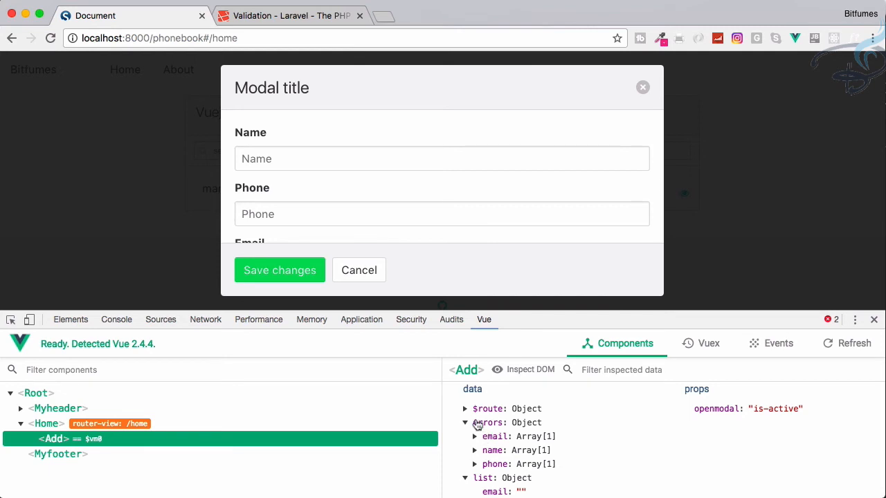
pyautogui.moveTo(482, 432)
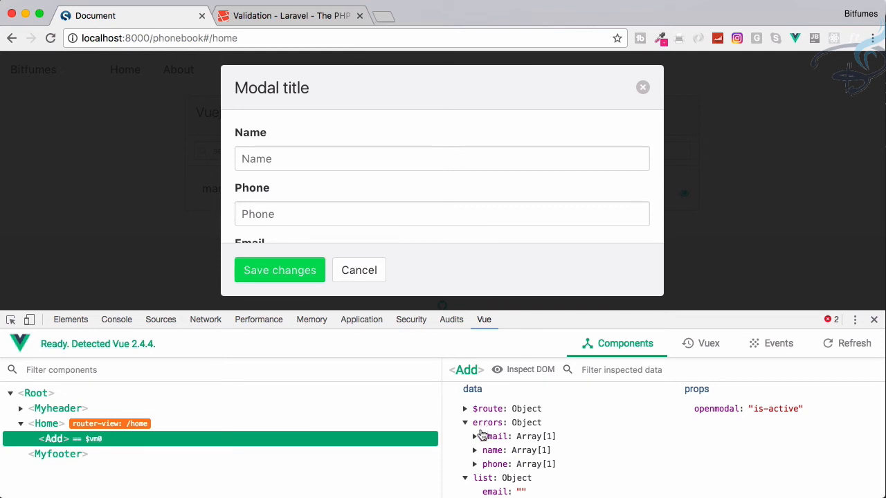
# Inspect the email entry in errors, then close the developer tools.
pyautogui.click(475, 450)
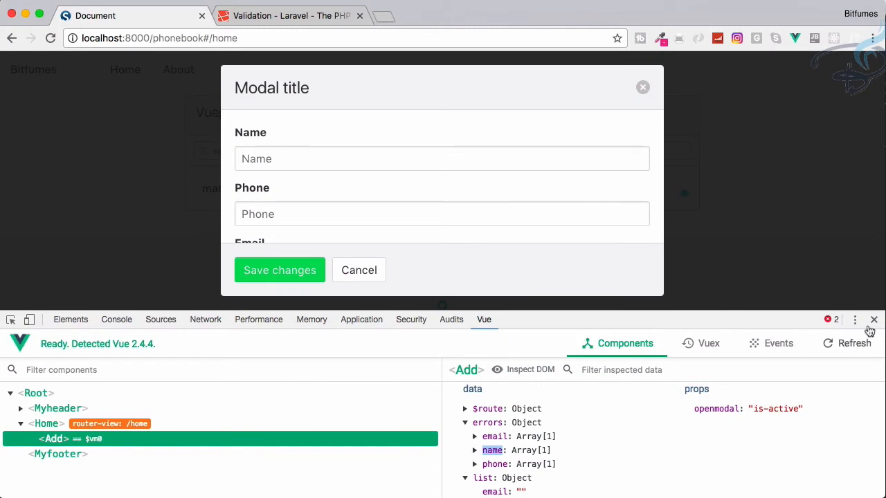
pyautogui.click(873, 318)
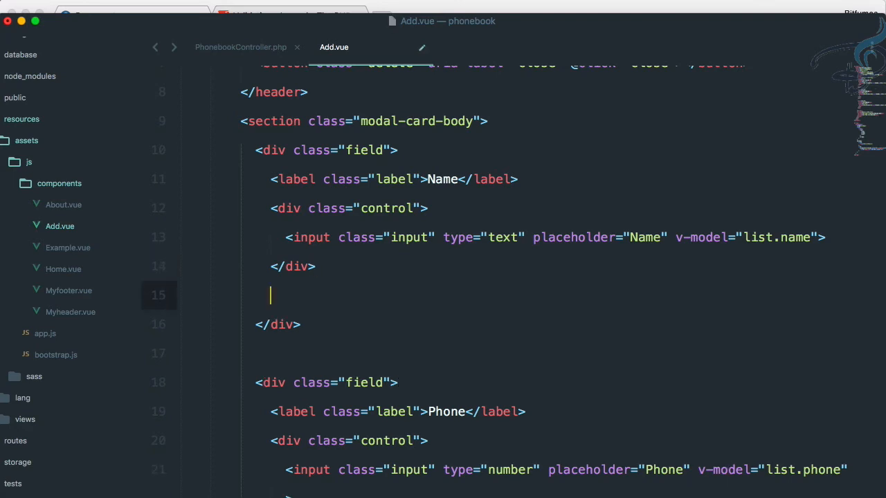
# Add <small v-if="errors.length > 0">{{ errors.name }}</small> under the Name input.
pyautogui.write('span')
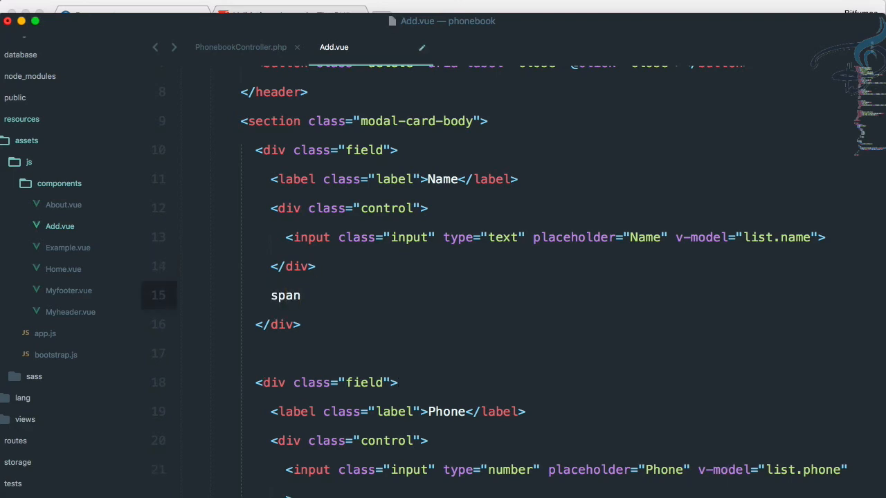
pyautogui.write('small></small>')
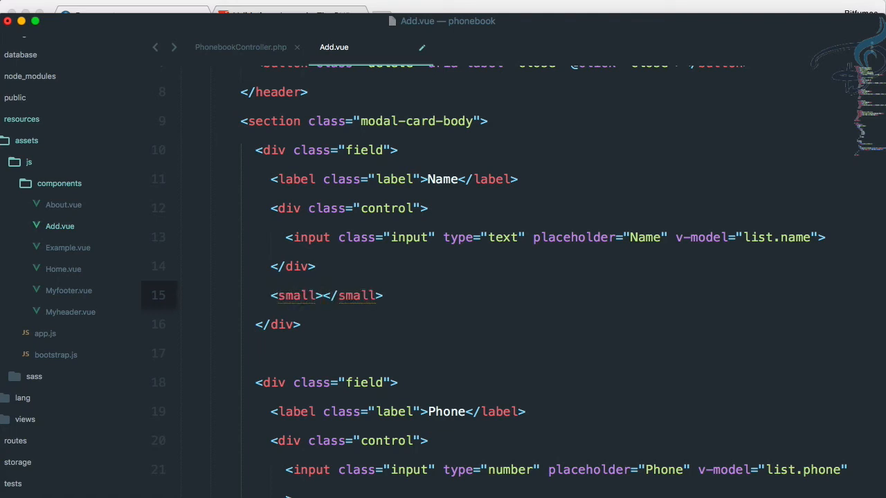
pyautogui.write('v-if=')
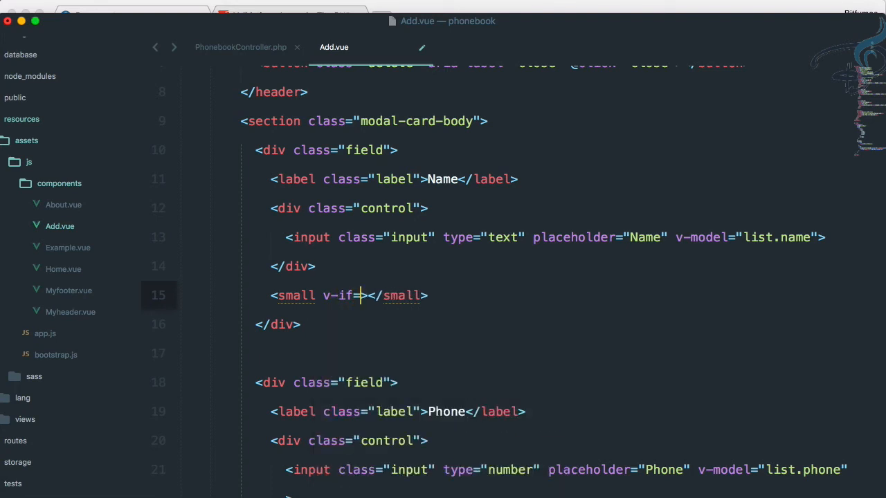
pyautogui.write('""')
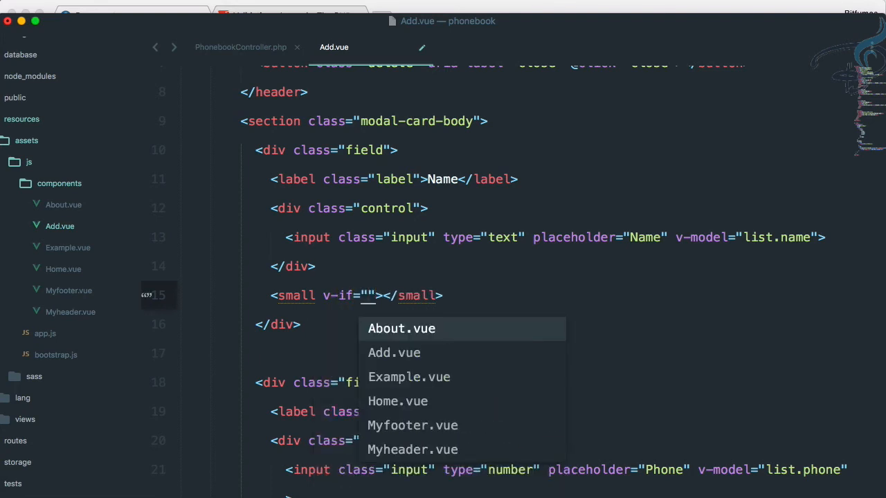
pyautogui.write('err')
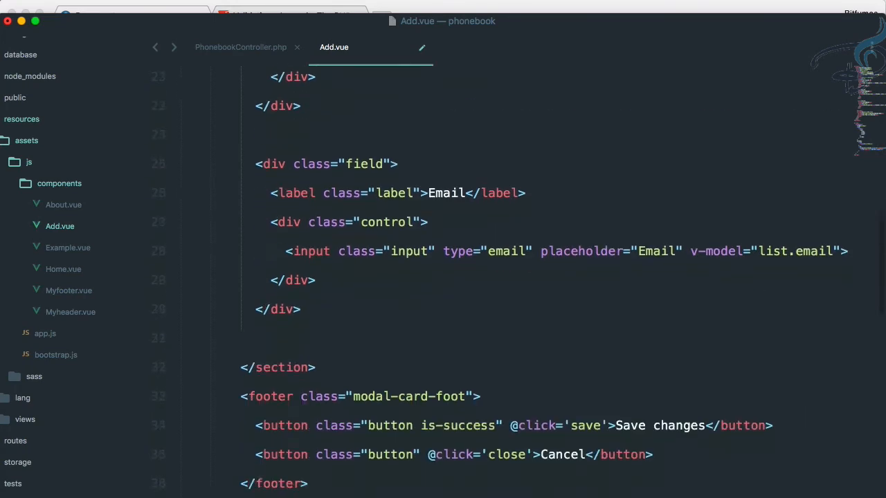
pyautogui.scroll(-3)
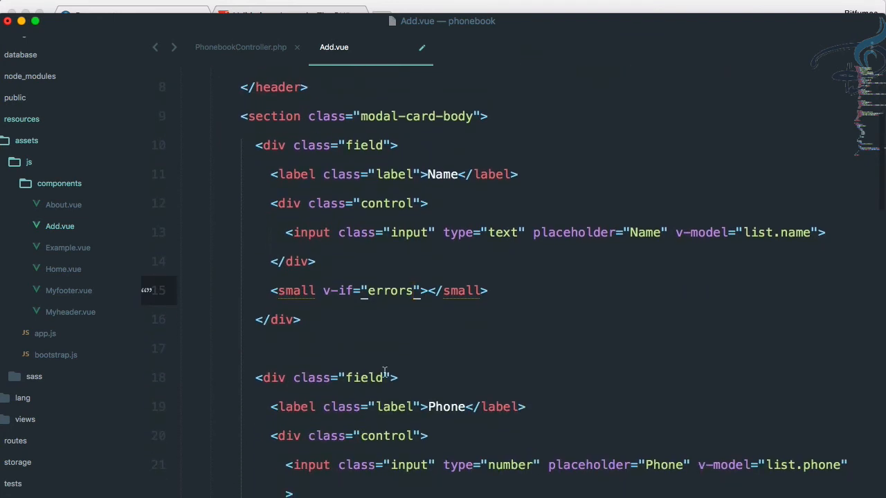
pyautogui.write('.length')
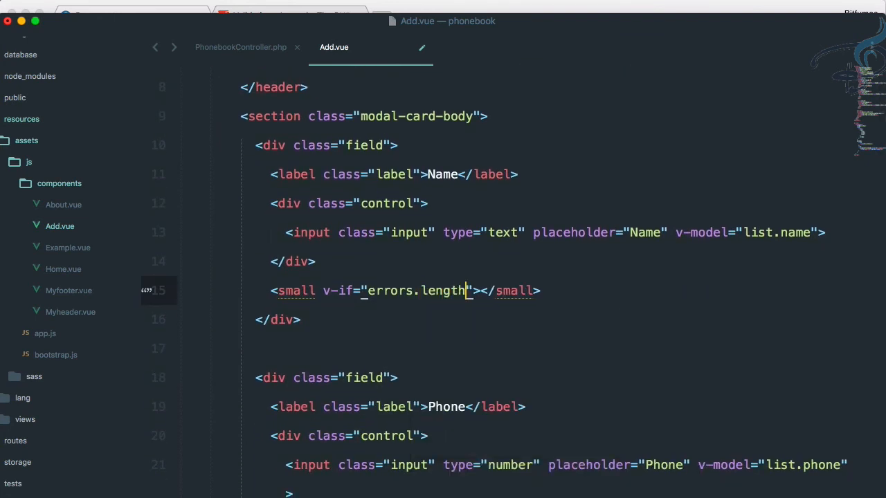
pyautogui.write('> 0')
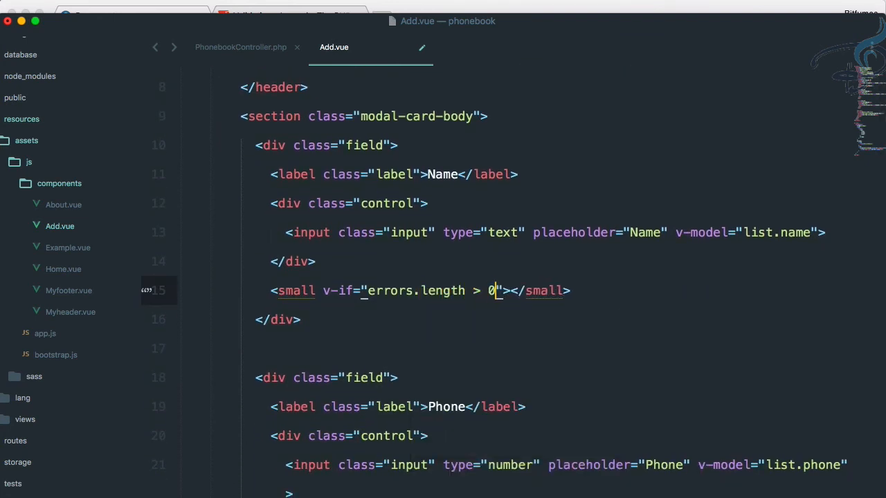
pyautogui.write('{')
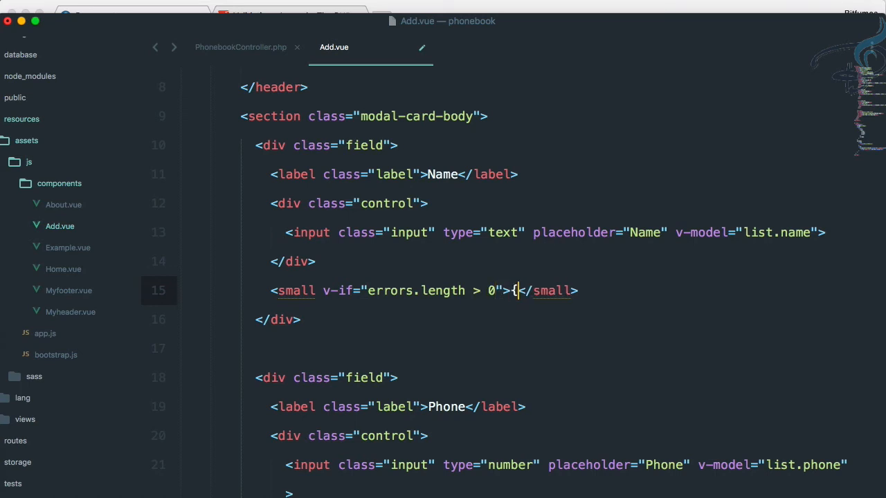
pyautogui.write('{{ }}')
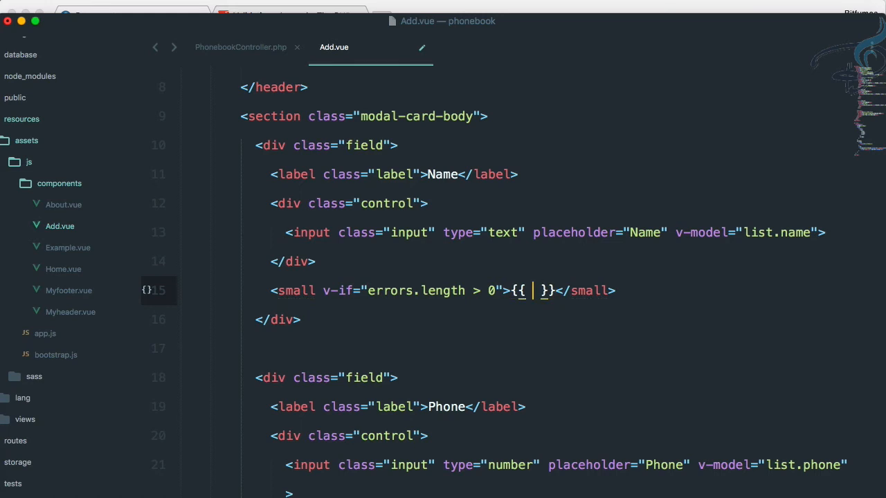
pyautogui.write('errors.')
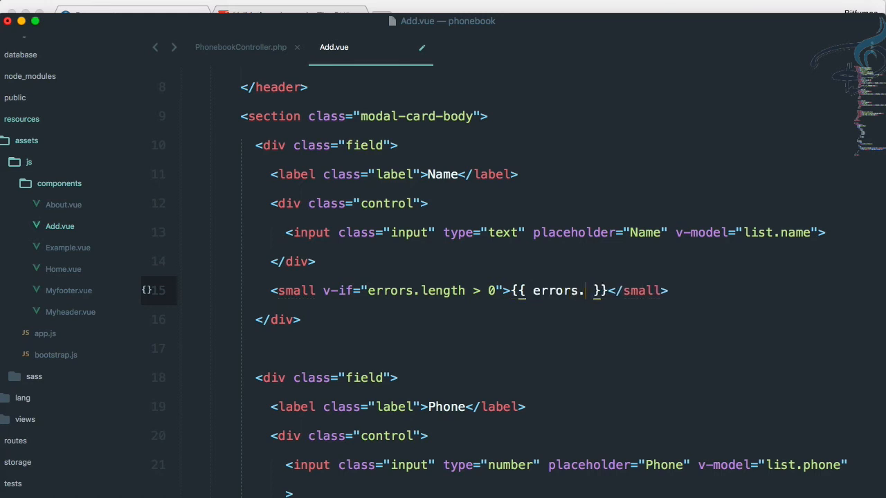
pyautogui.write('name')
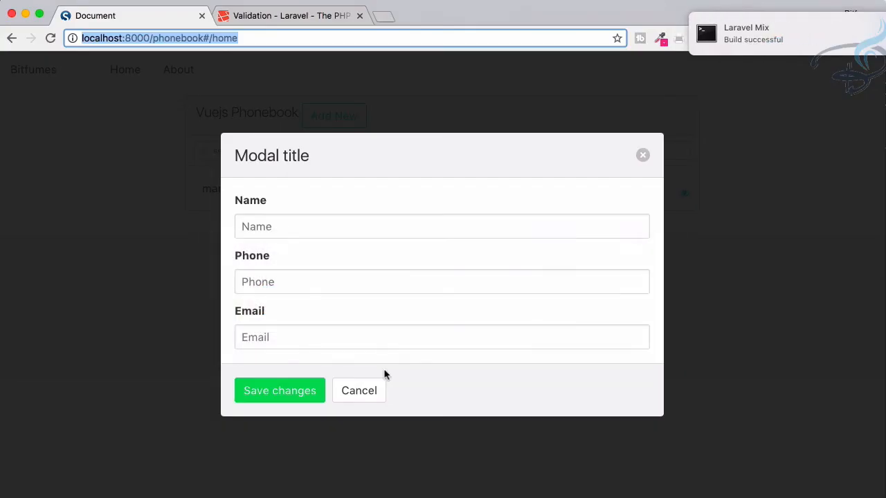
# Cancel and reopen the Add form, then submit it empty to test the Name error.
pyautogui.click(359, 390)
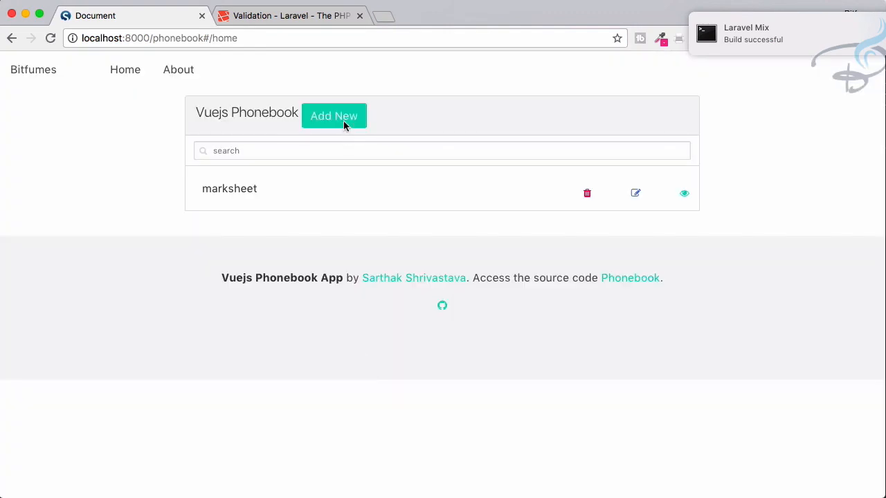
pyautogui.click(335, 117)
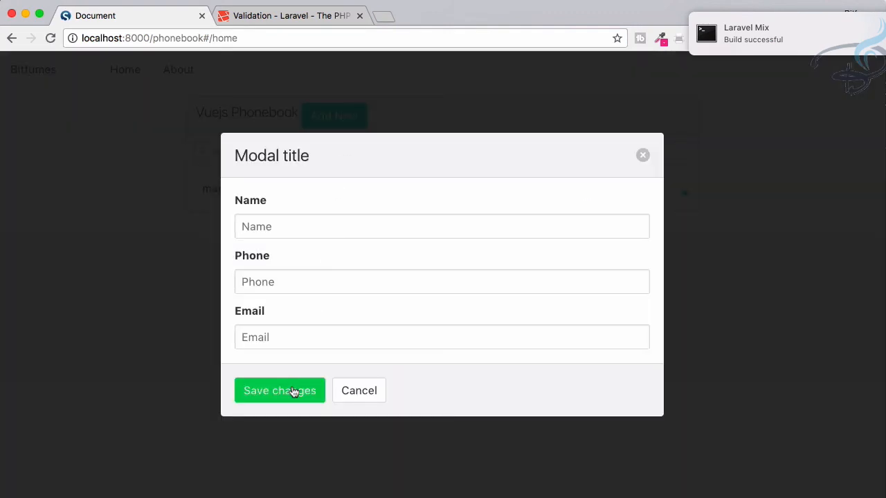
pyautogui.click(279, 390)
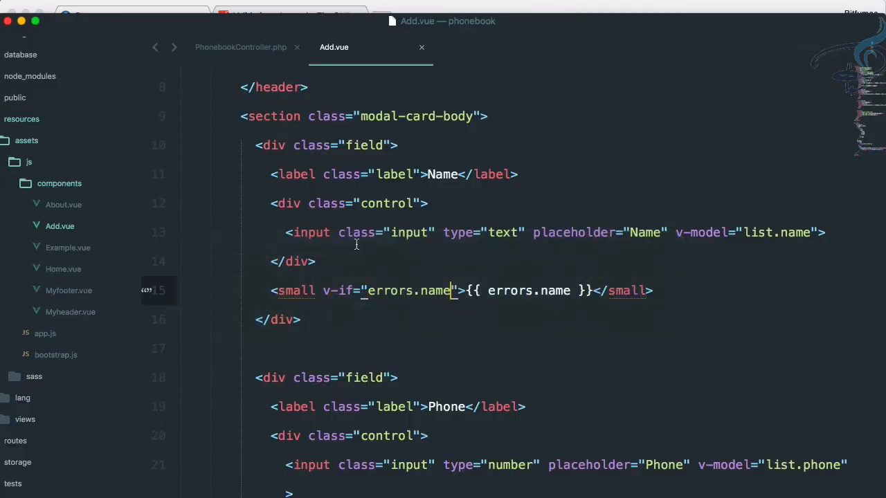
pyautogui.moveTo(412, 268)
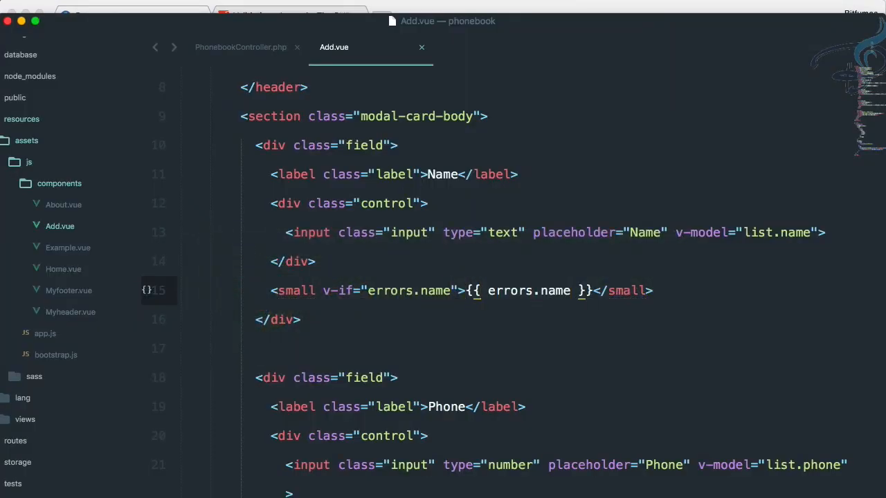
# Render errors.name[0] in the Name error element and retest the empty form.
pyautogui.write('[0]')
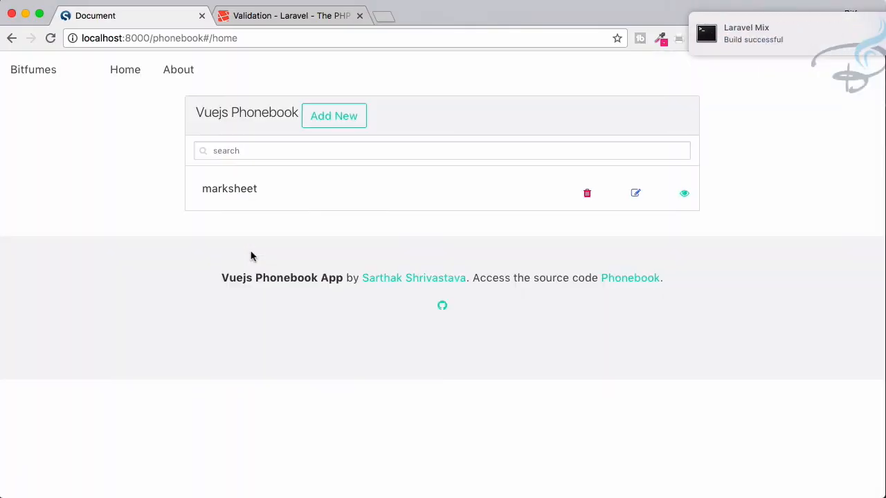
pyautogui.click(334, 117)
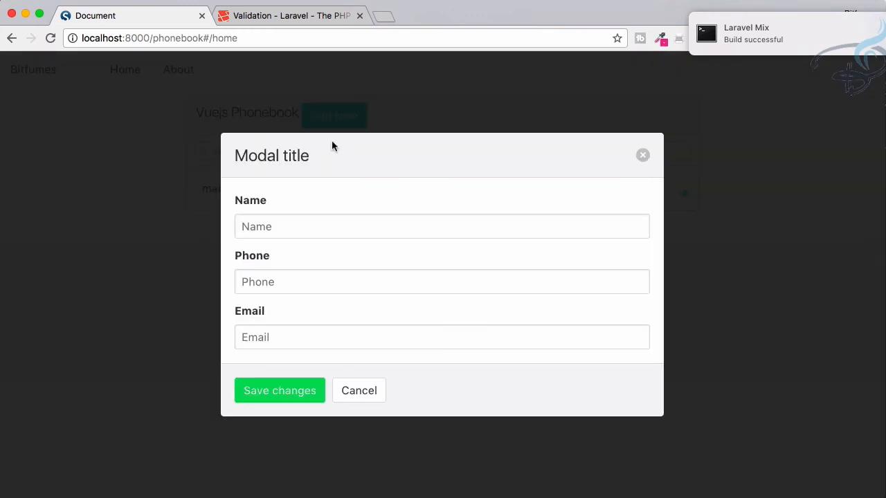
pyautogui.click(280, 390)
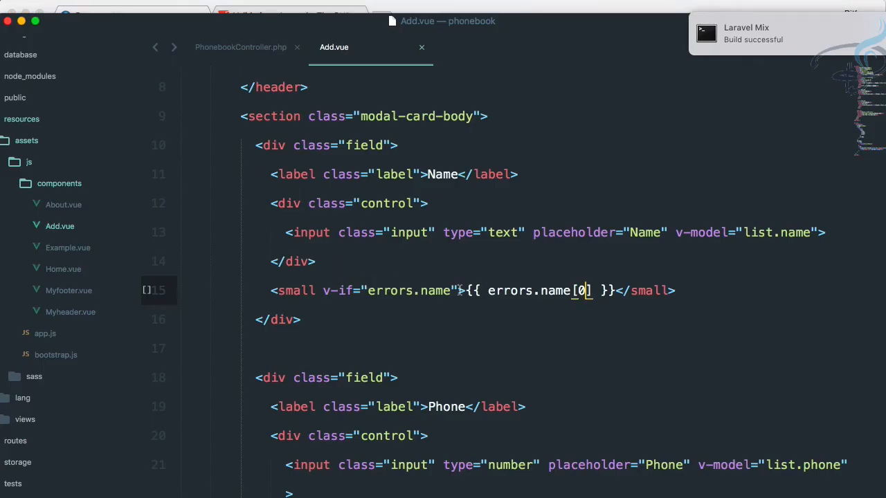
# Give the Name error small tag class="has-text-danger" from autocomplete.
pyautogui.write('class=""')
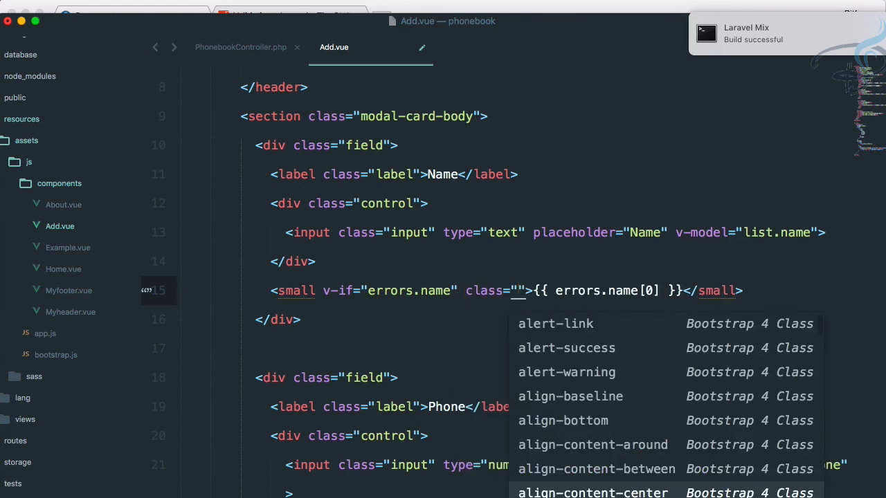
pyautogui.write('haste')
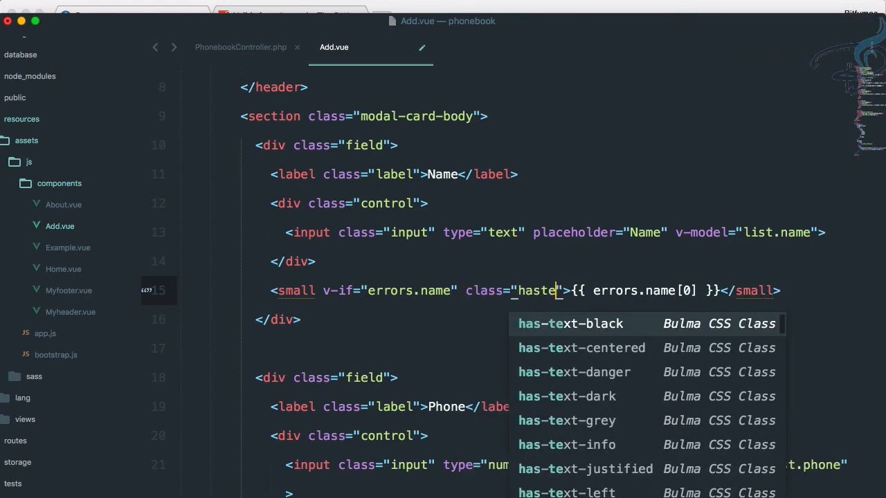
pyautogui.click(574, 371)
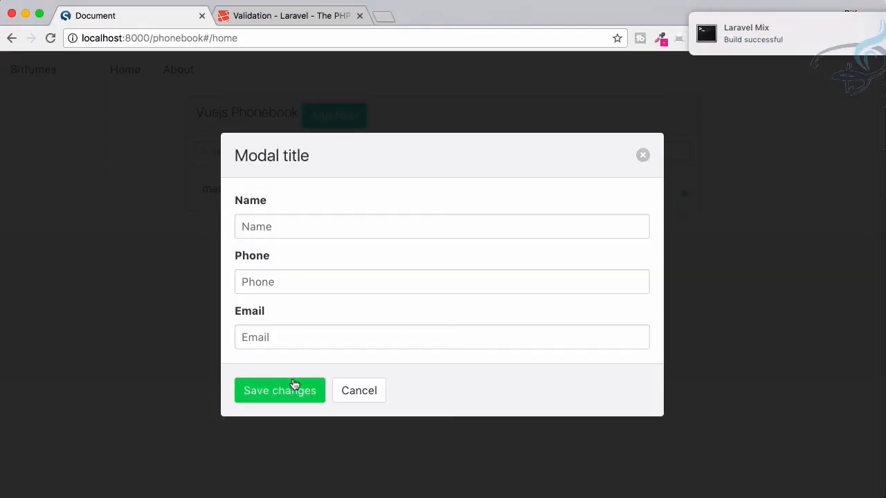
# Submit the empty form to show the red 'The name field is required.' message, then return to the editor.
pyautogui.click(280, 390)
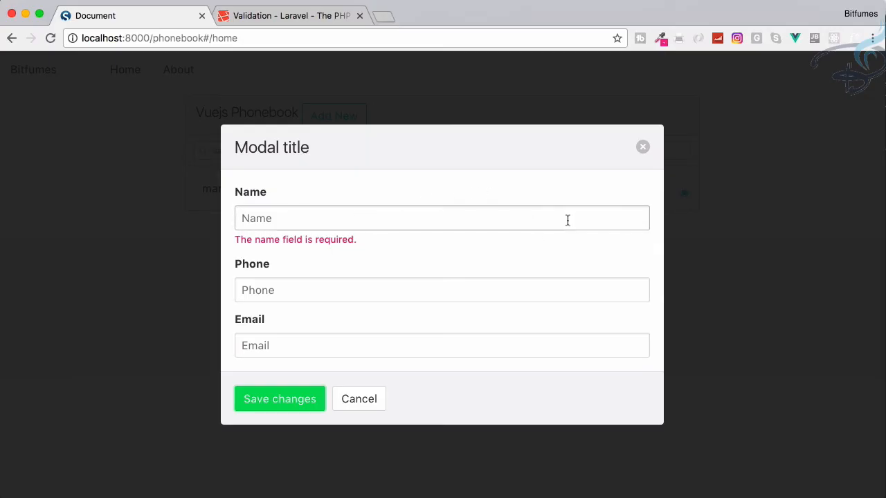
pyautogui.moveTo(609, 307)
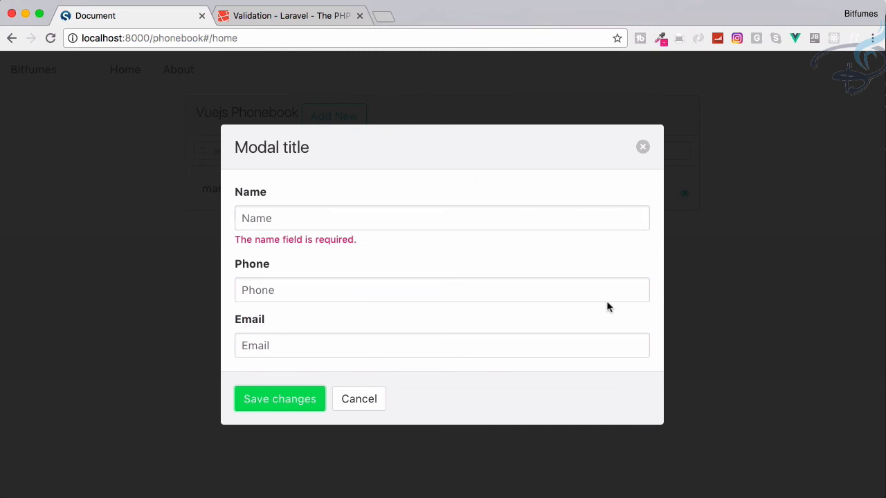
pyautogui.press('cmd+tab')
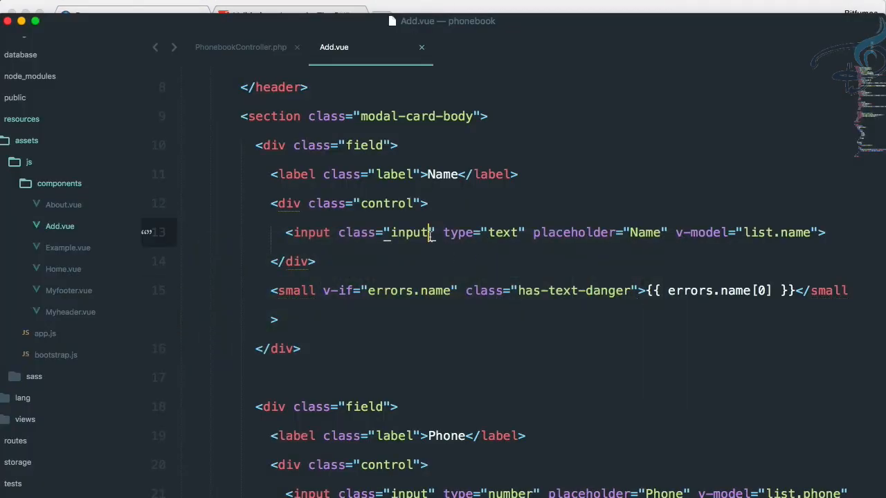
# Add :class="{'is-danger':errors.name}" to the Name input in Add.vue.
pyautogui.write(':clas')
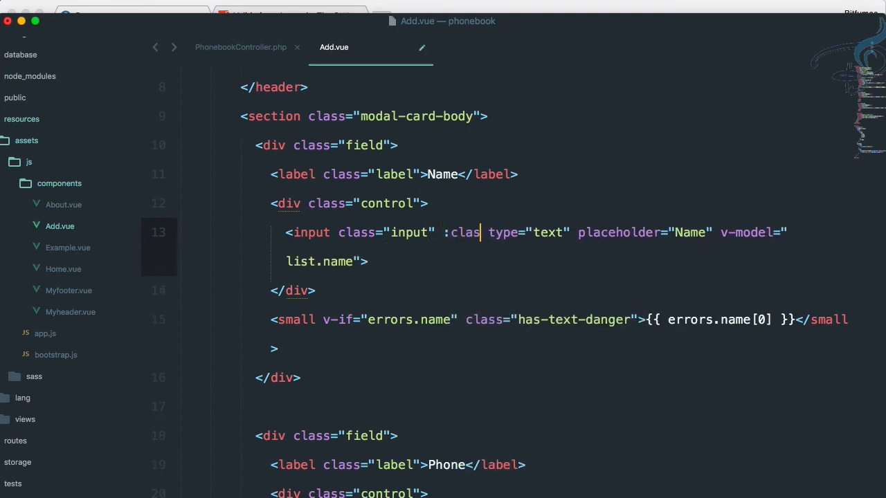
pyautogui.write('"')
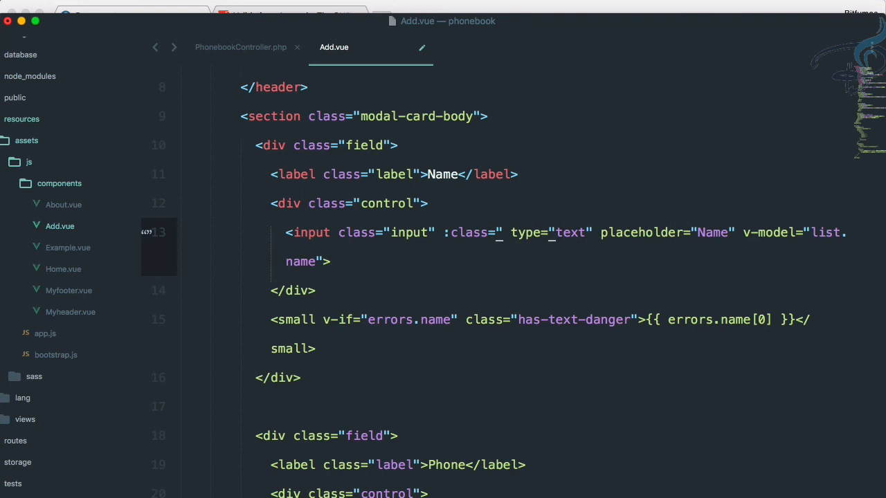
pyautogui.write('{}')
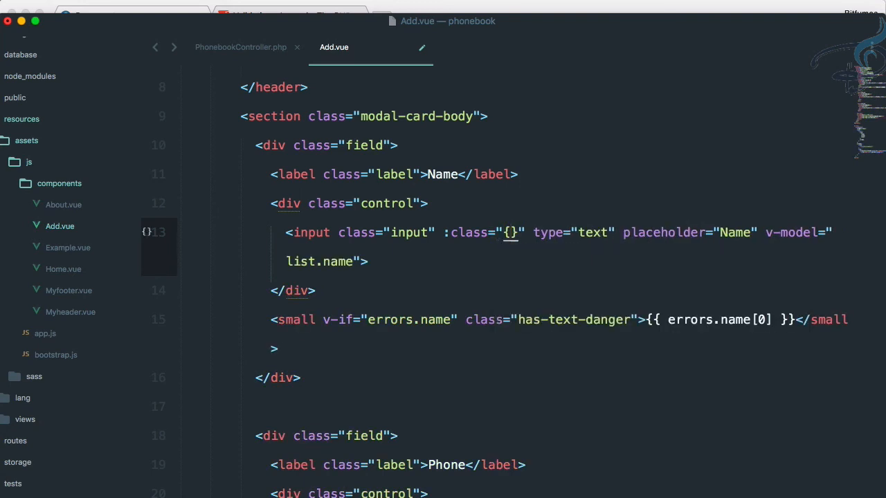
pyautogui.write("'i'")
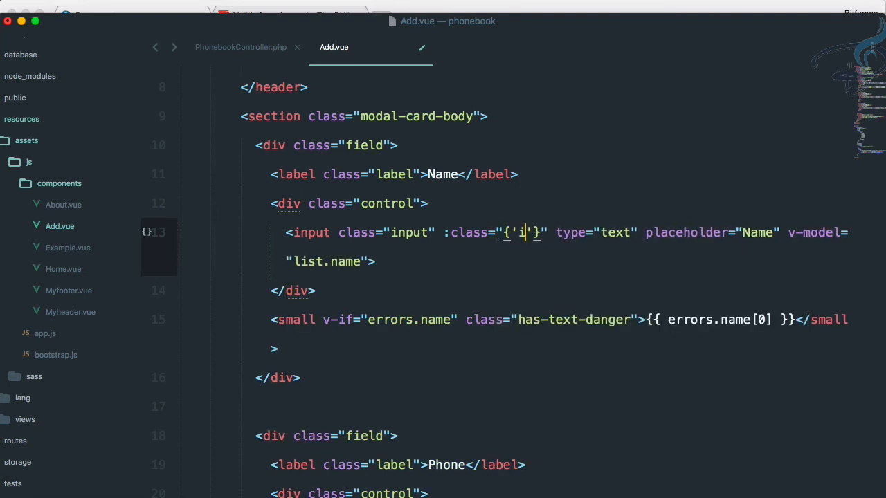
pyautogui.write('s-danger')
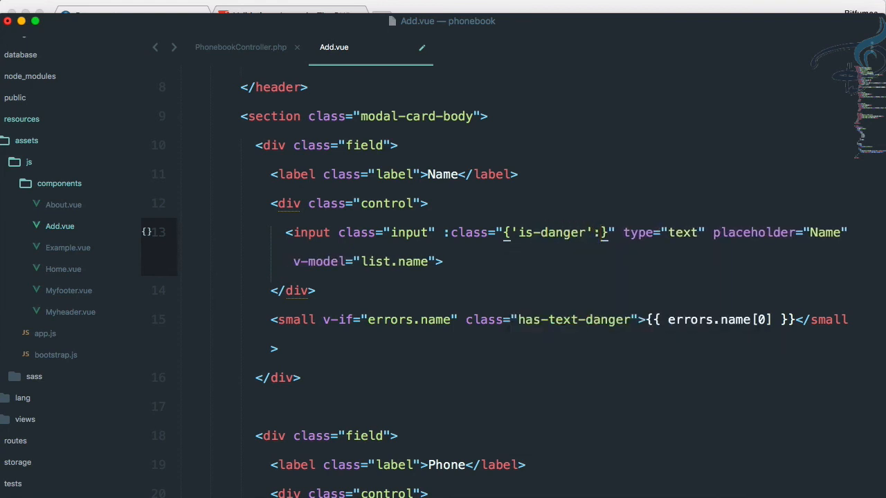
pyautogui.write('errors')
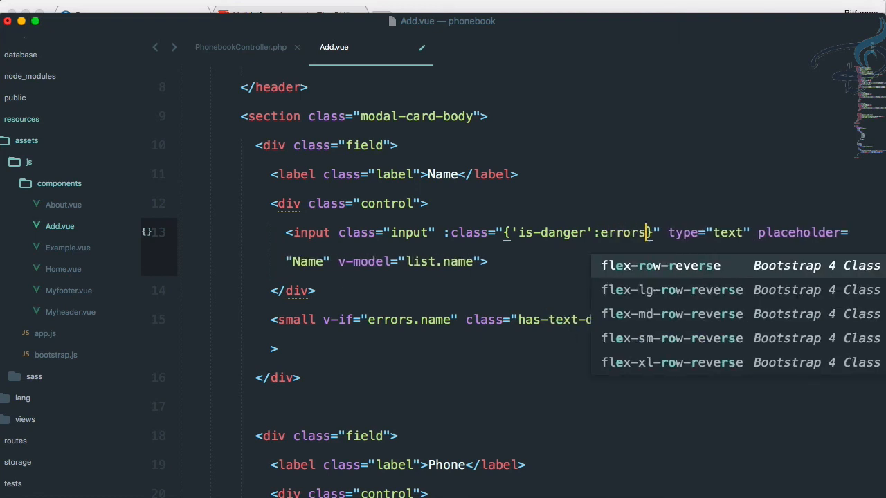
pyautogui.write('.')
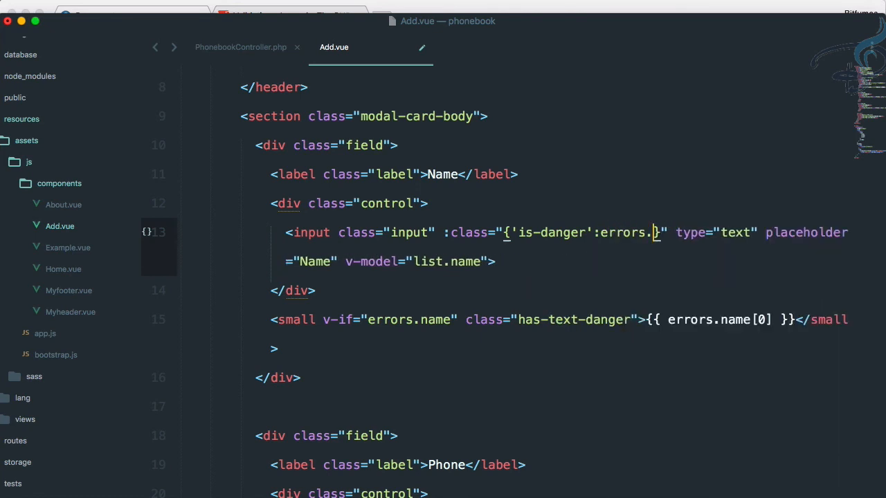
pyautogui.write('name')
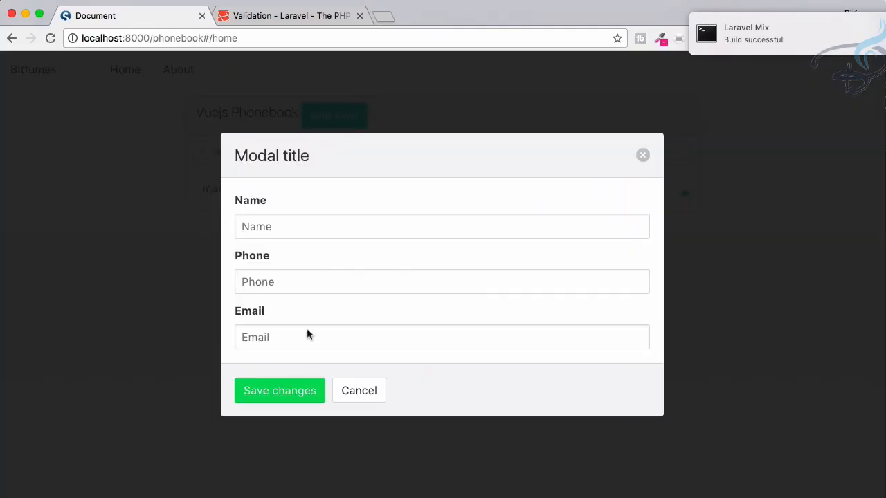
pyautogui.click(280, 390)
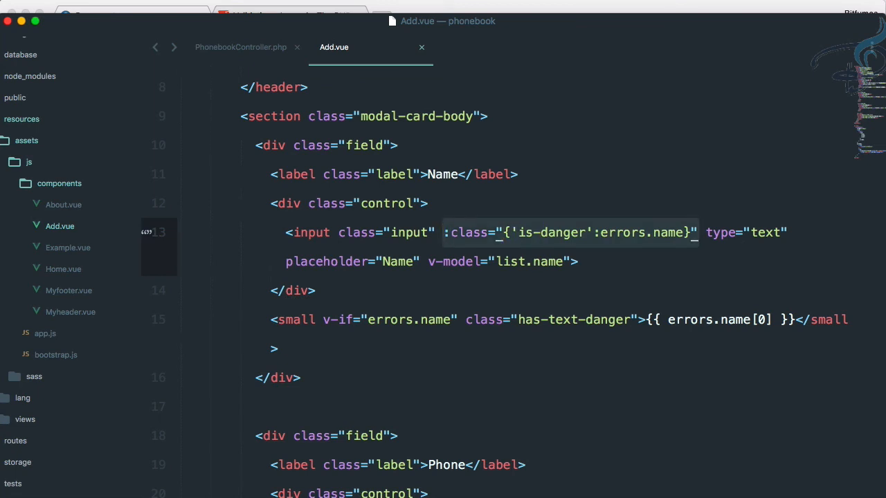
# Paste the :class is-danger binding onto the Phone and Email inputs.
pyautogui.scroll(-3)
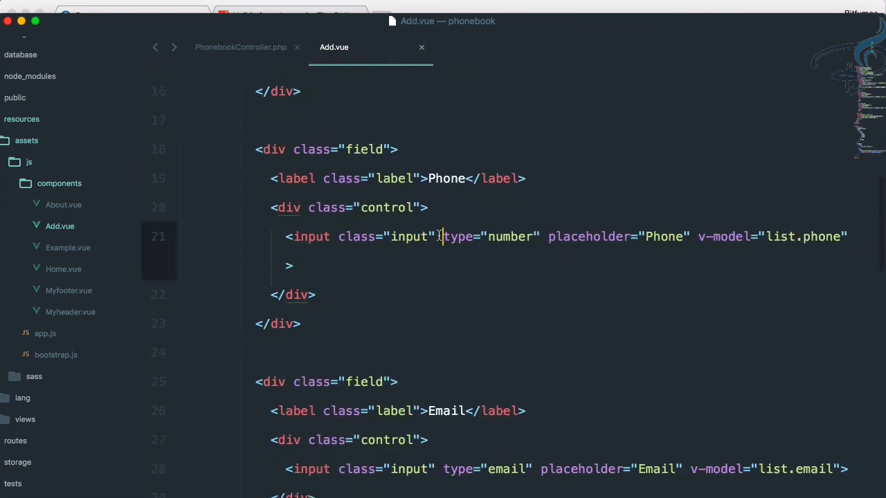
pyautogui.write(':class="{\'is-danger\':errors.name}"')
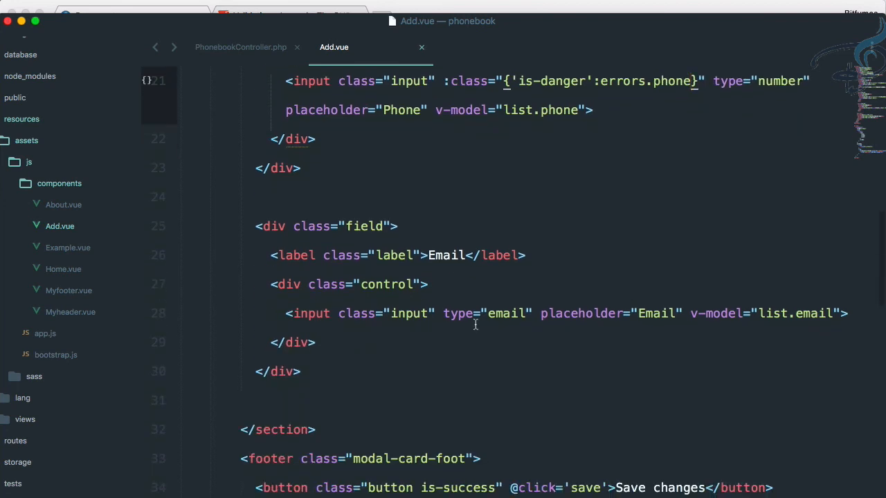
pyautogui.write(':class="{\'is-danger\':errors.name}" type="text" placeholder="Name" v-model="list.name">')
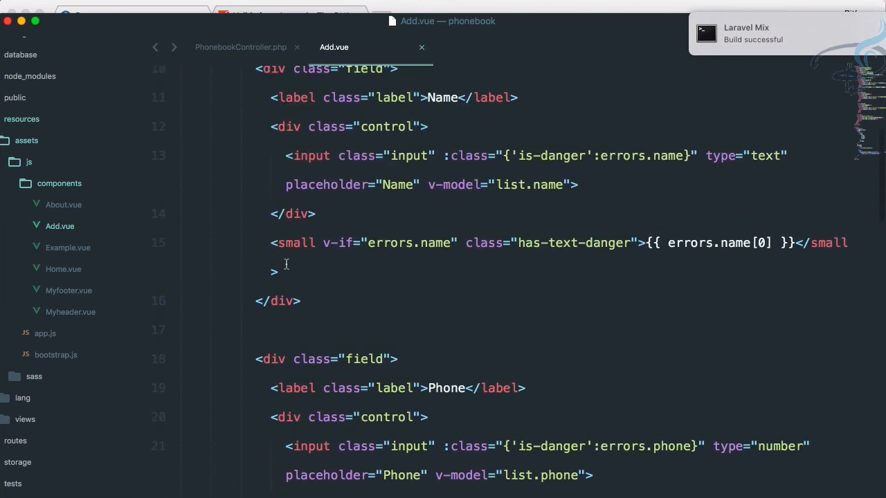
# Select the field names in the copied Phone and Email error lines to rename them.
pyautogui.scroll(-3)
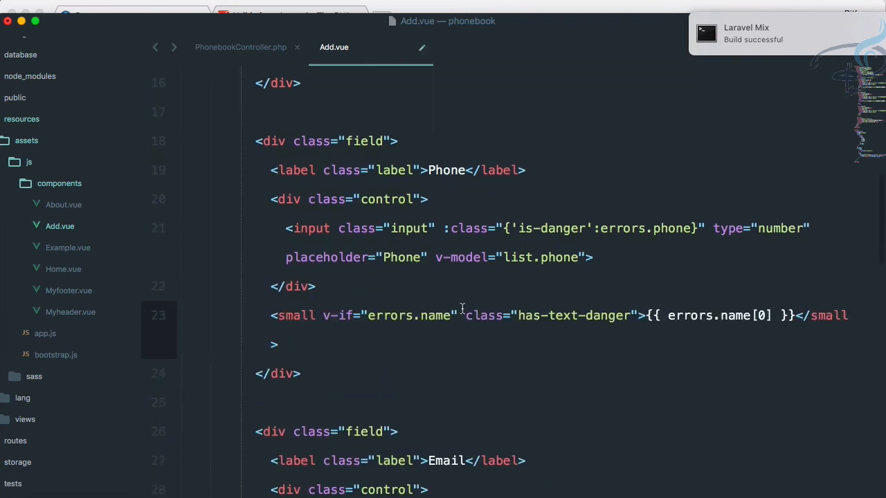
pyautogui.doubleClick(436, 315)
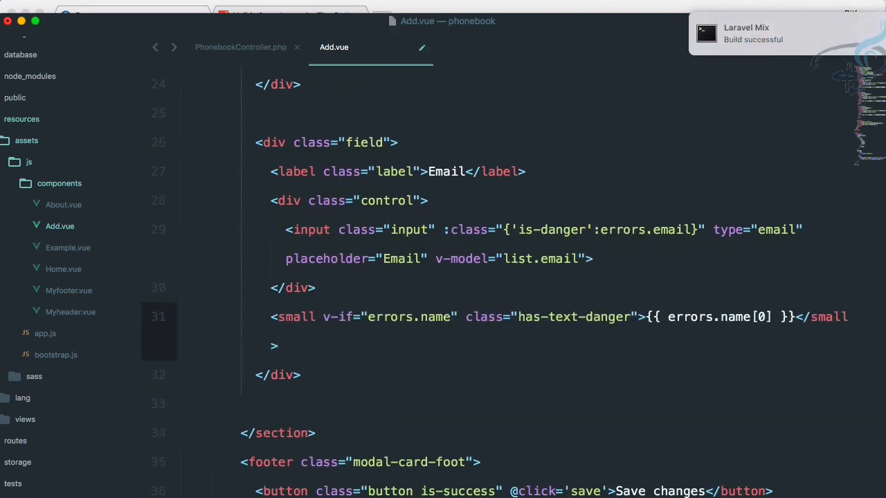
pyautogui.doubleClick(434, 317)
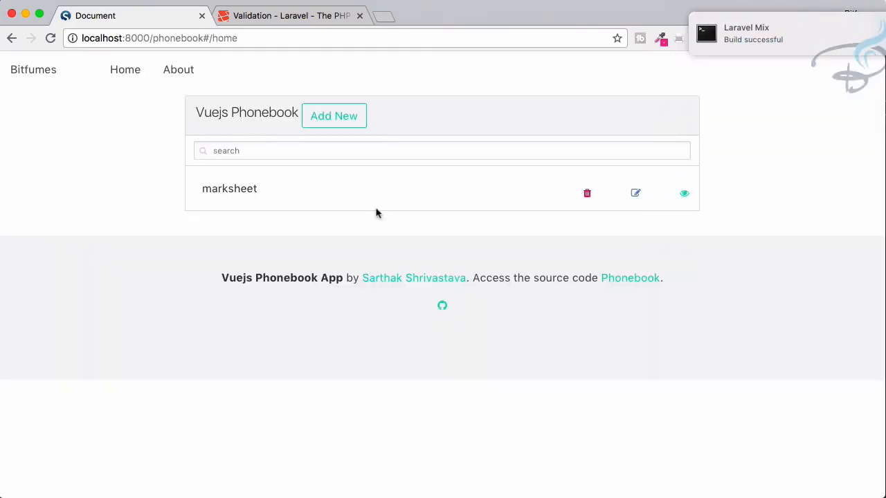
# Reopen the Add New form to check the three red required errors, then cancel it.
pyautogui.click(333, 116)
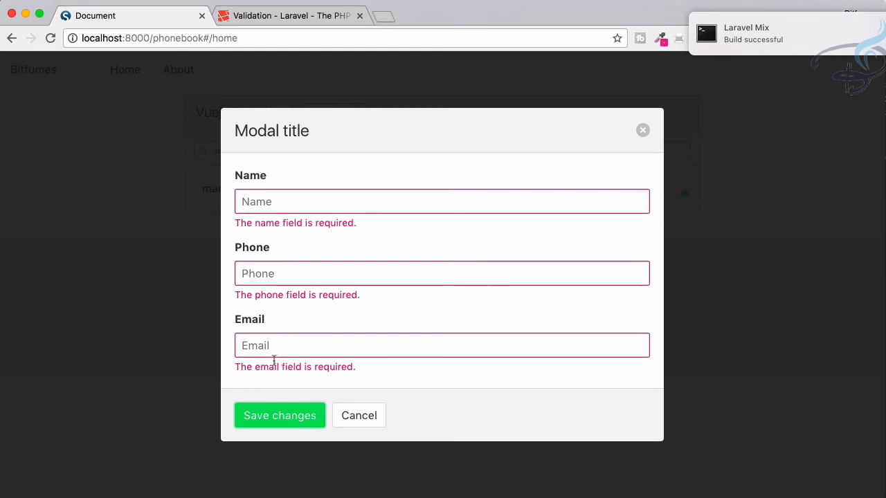
pyautogui.moveTo(360, 404)
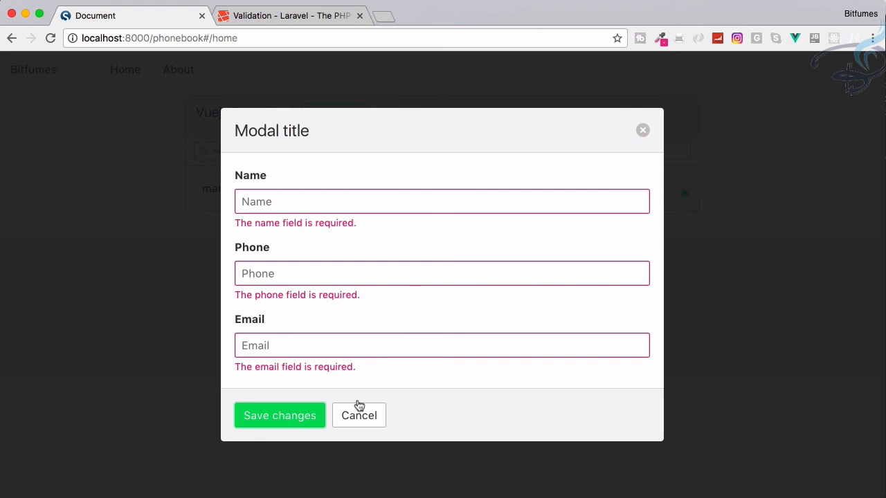
pyautogui.click(358, 416)
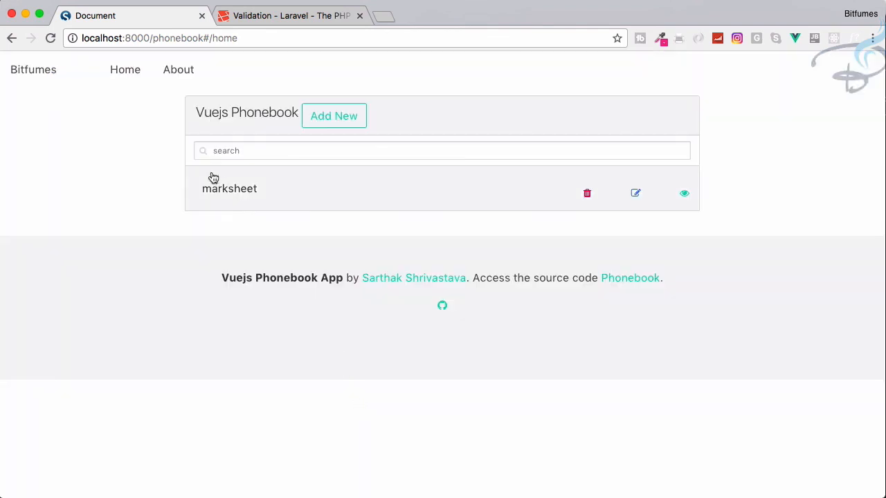
pyautogui.moveTo(257, 197)
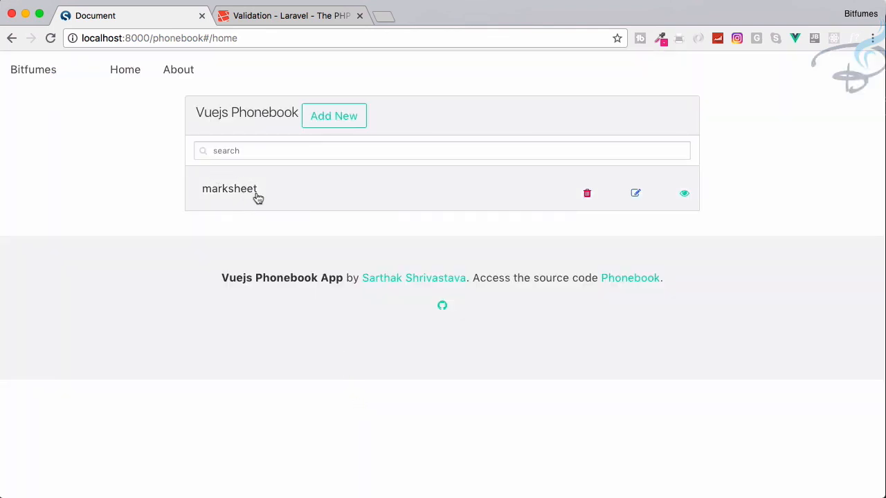